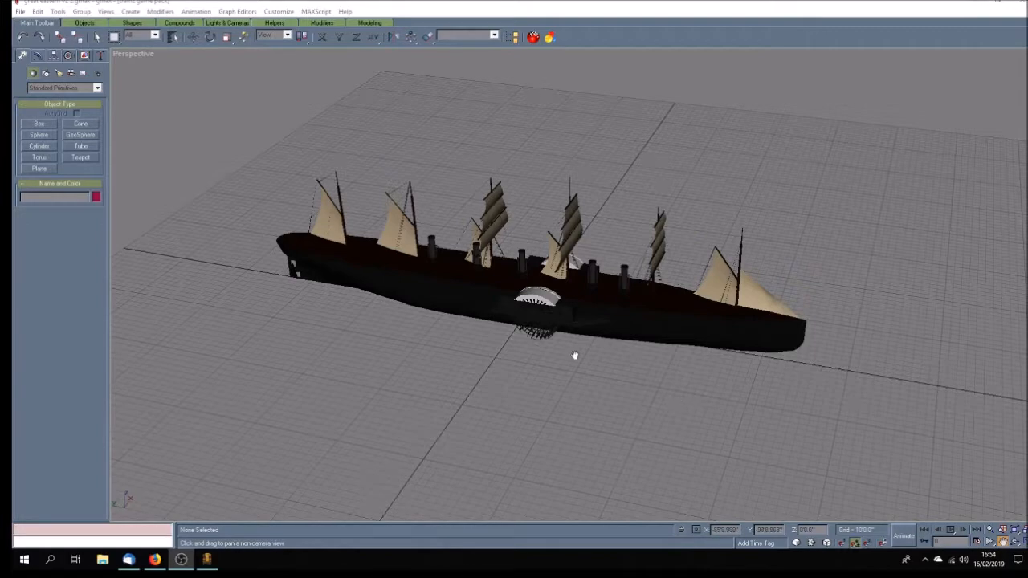
# Orbit and zoom around the ship, inspecting the paddle wheel amidships from several angles
pyautogui.click(1015, 530)
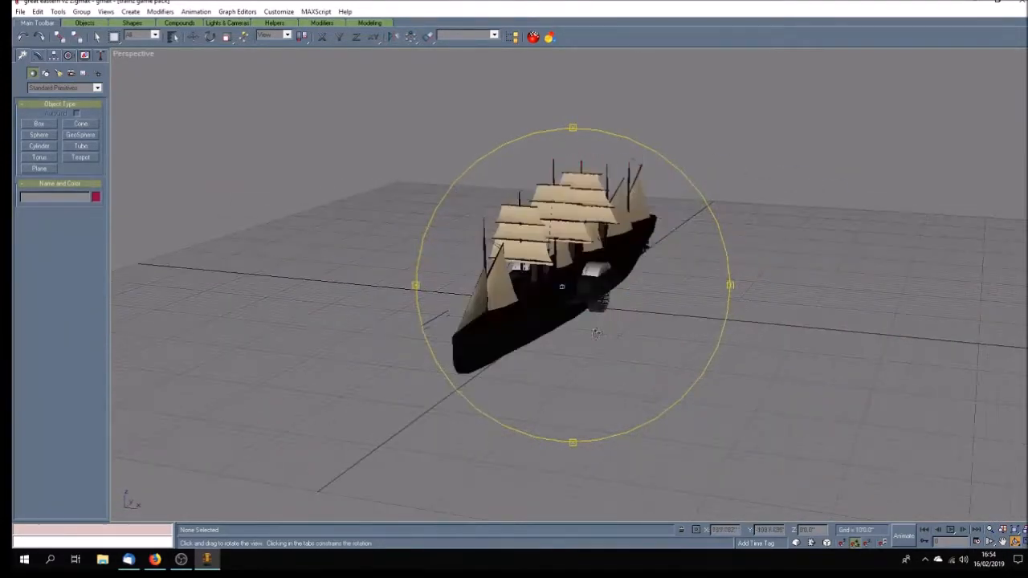
pyautogui.moveTo(594, 332); pyautogui.dragTo(581, 333)
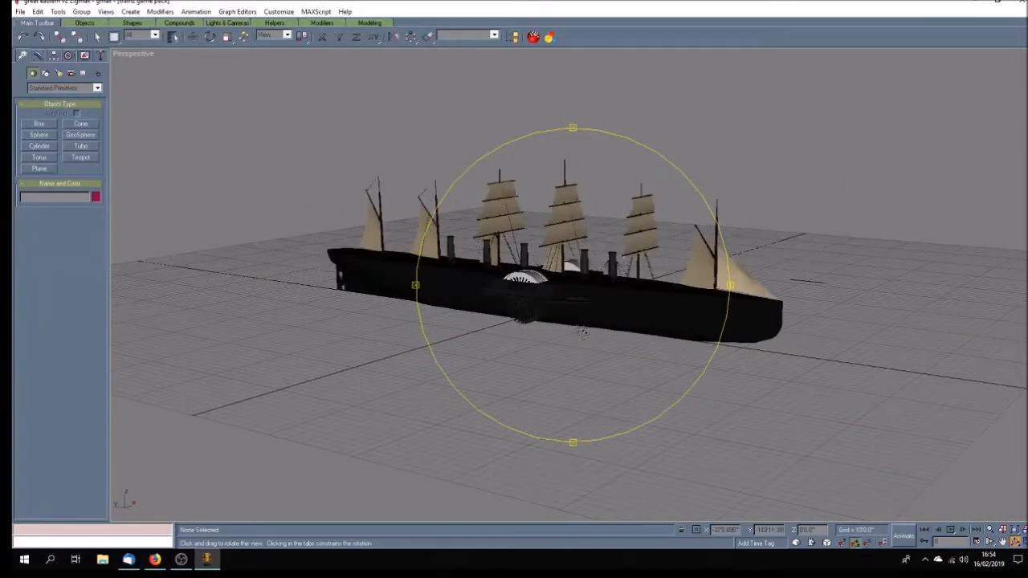
pyautogui.moveTo(581, 333); pyautogui.dragTo(554, 341)
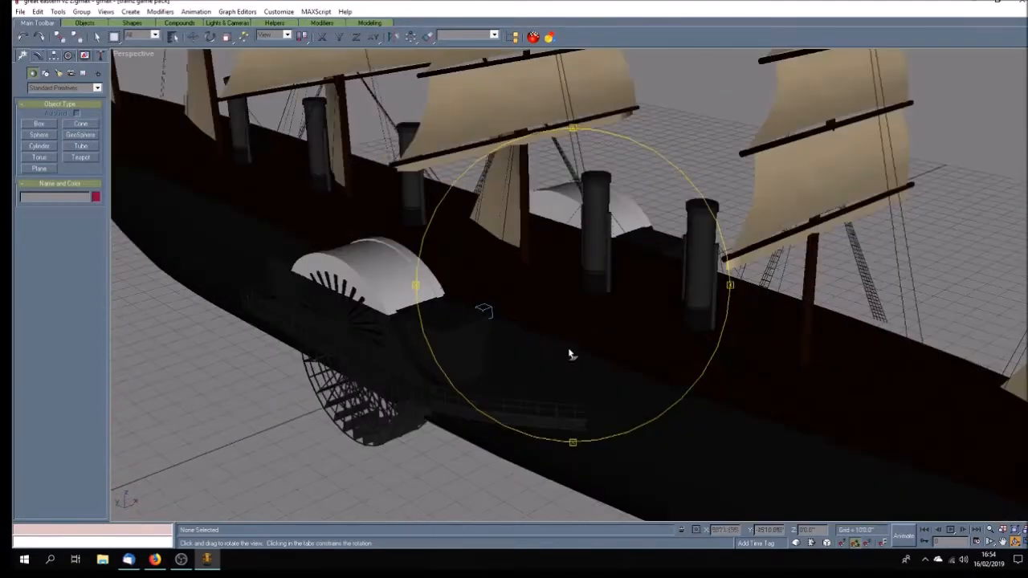
pyautogui.moveTo(570, 353); pyautogui.dragTo(575, 345)
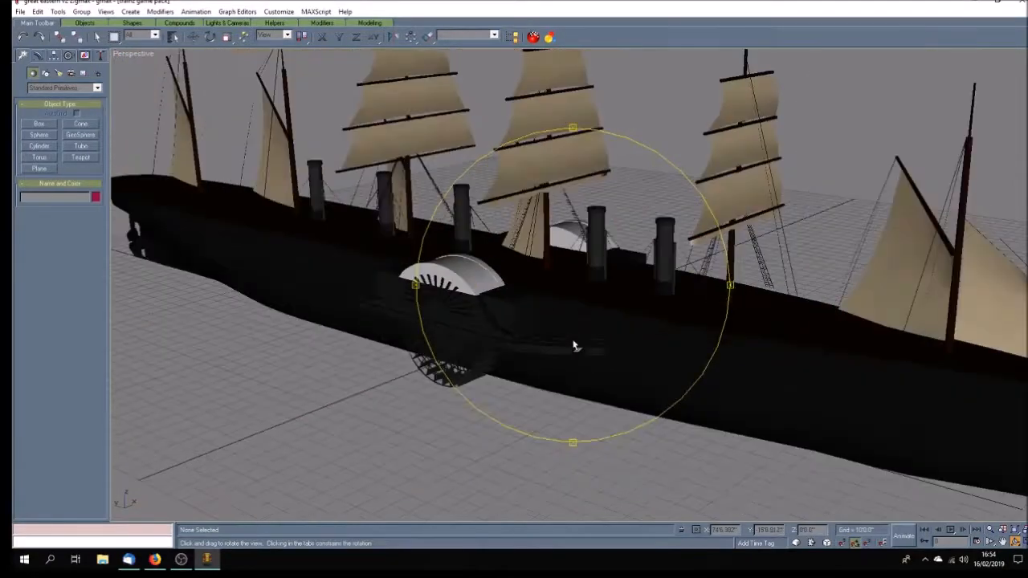
pyautogui.moveTo(575, 346); pyautogui.dragTo(450, 335)
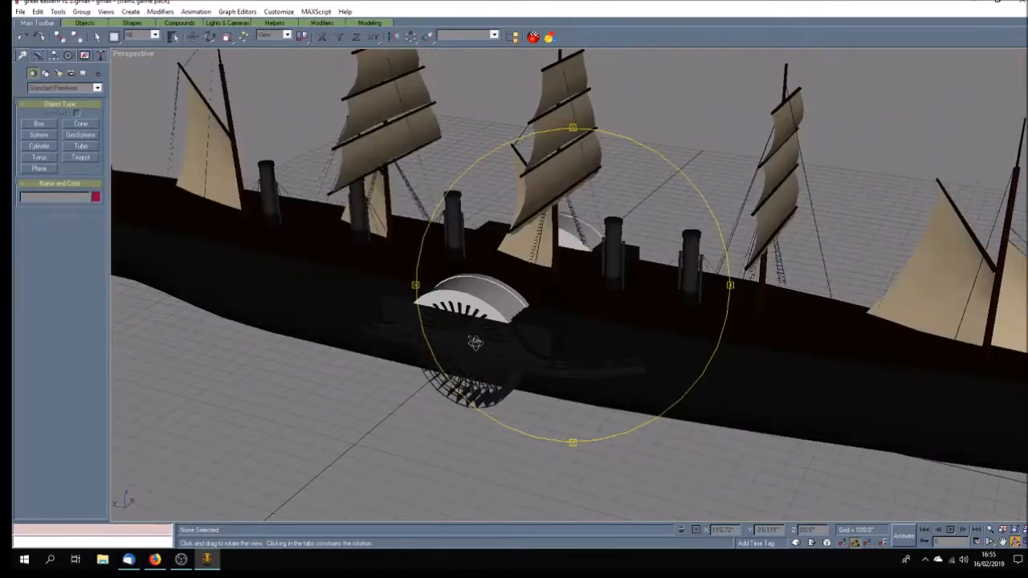
pyautogui.moveTo(476, 344); pyautogui.dragTo(483, 328)
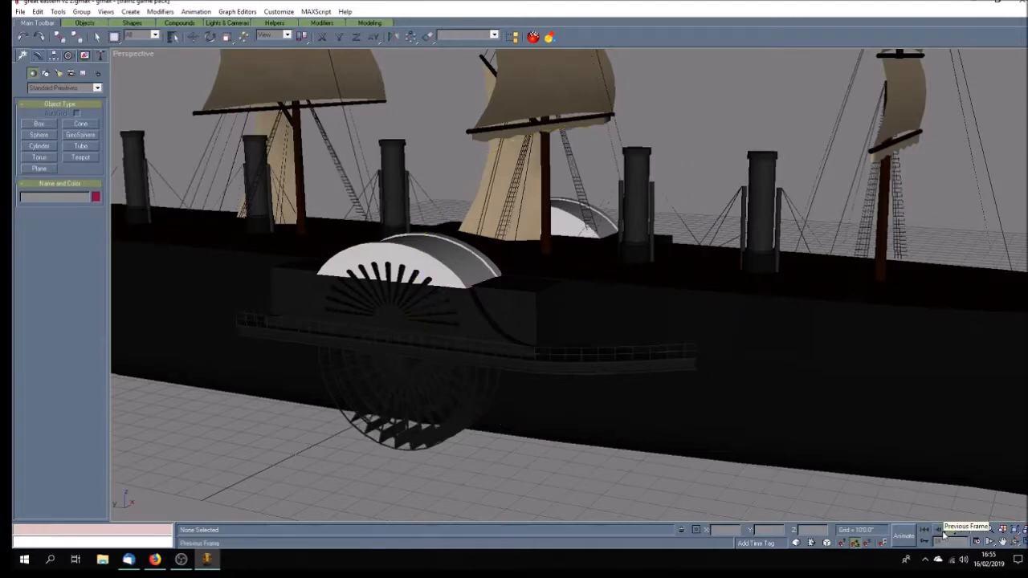
pyautogui.click(952, 535)
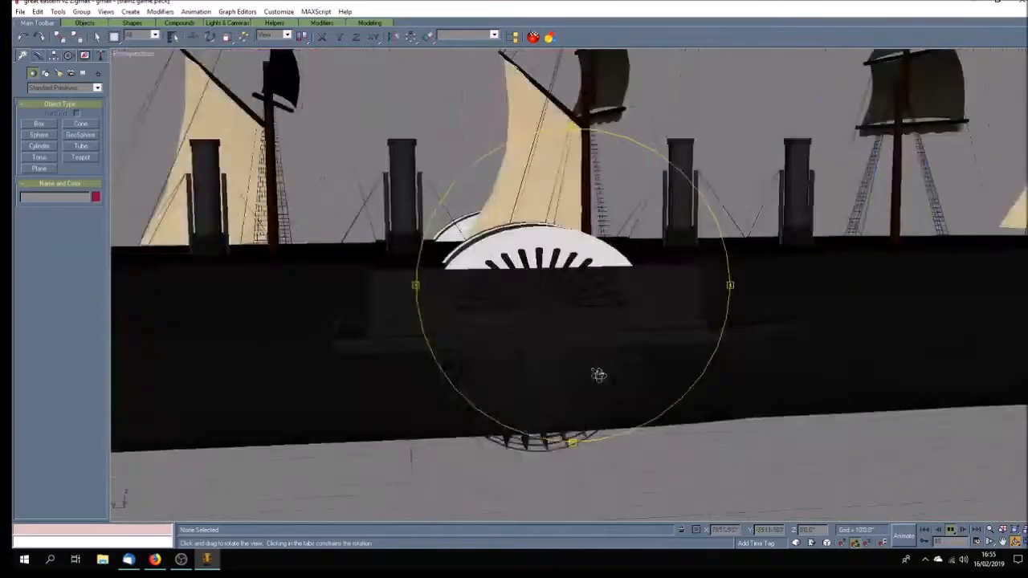
pyautogui.moveTo(598, 376); pyautogui.dragTo(595, 379)
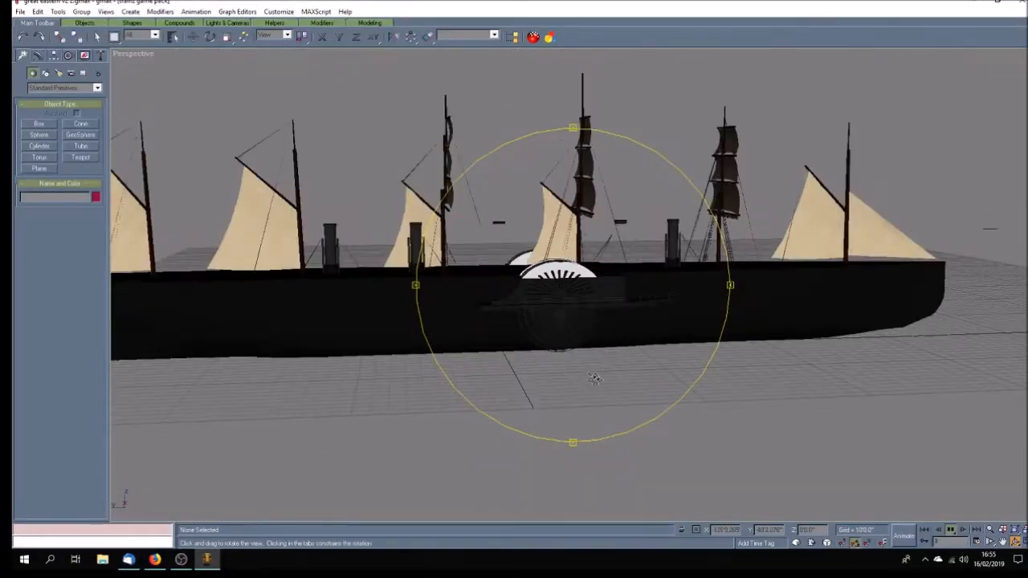
pyautogui.moveTo(594, 379); pyautogui.dragTo(538, 390)
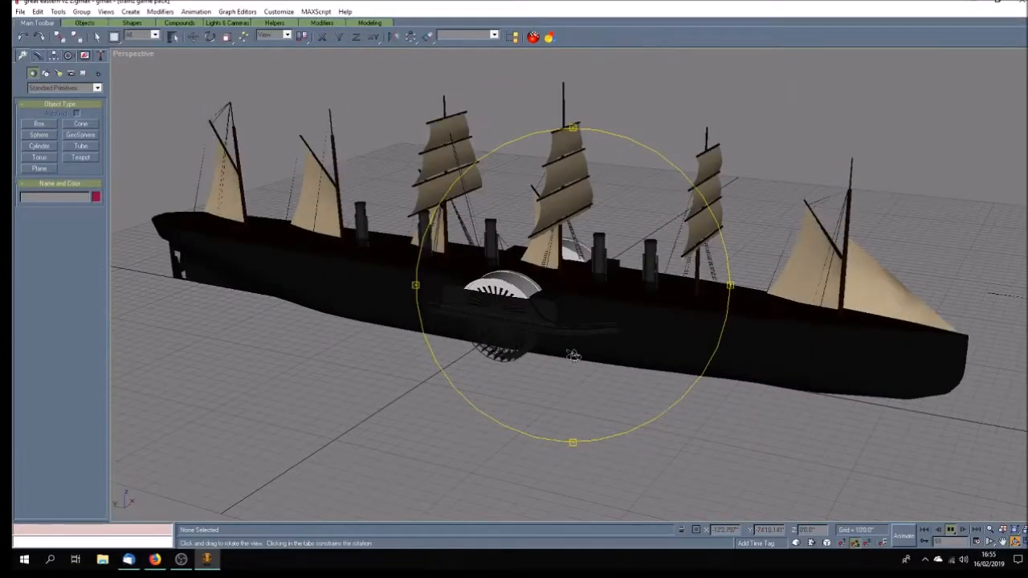
pyautogui.moveTo(574, 353); pyautogui.dragTo(552, 366)
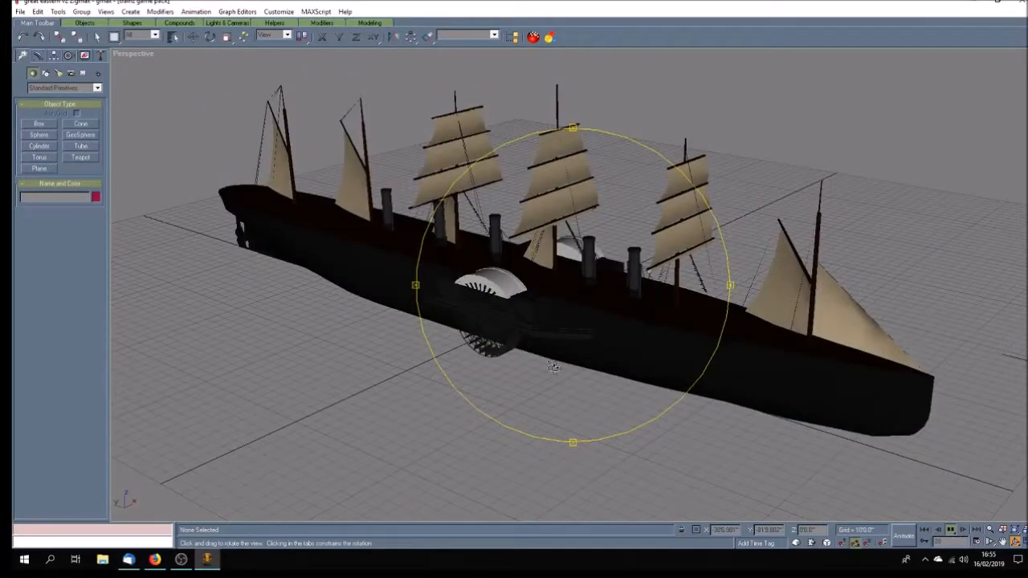
pyautogui.moveTo(554, 366); pyautogui.dragTo(559, 361)
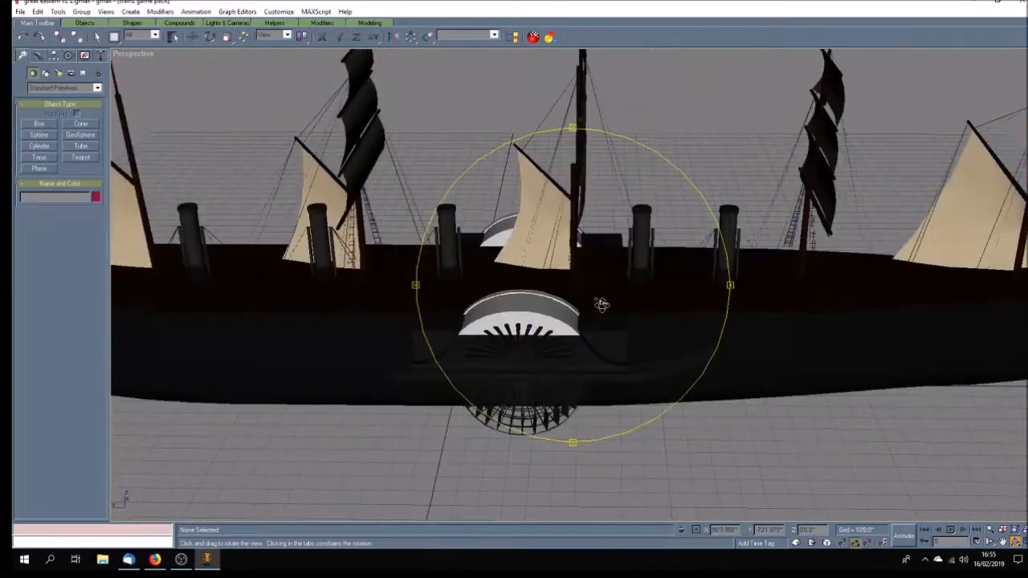
pyautogui.moveTo(602, 303); pyautogui.dragTo(562, 300)
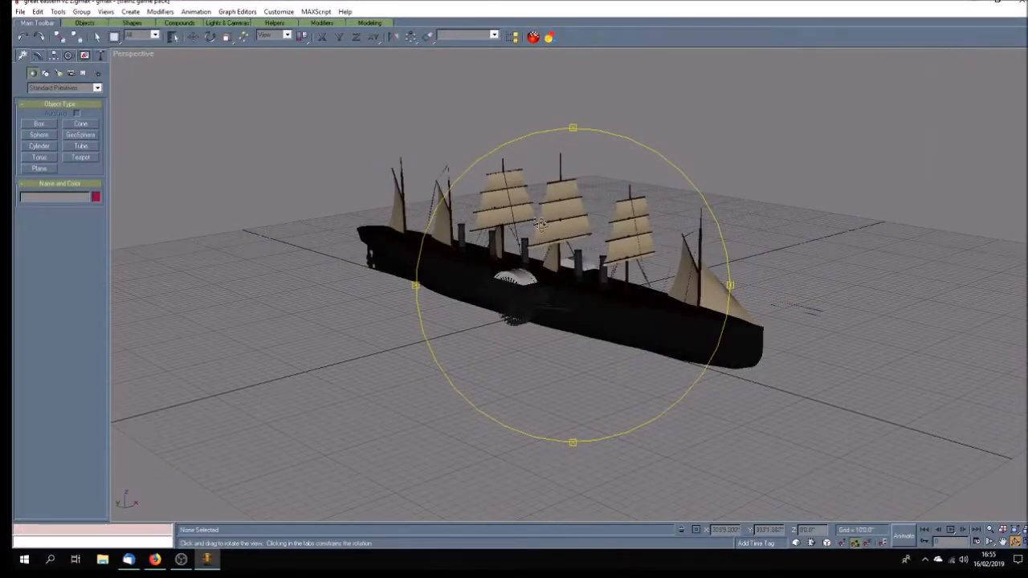
pyautogui.moveTo(538, 225); pyautogui.dragTo(563, 302)
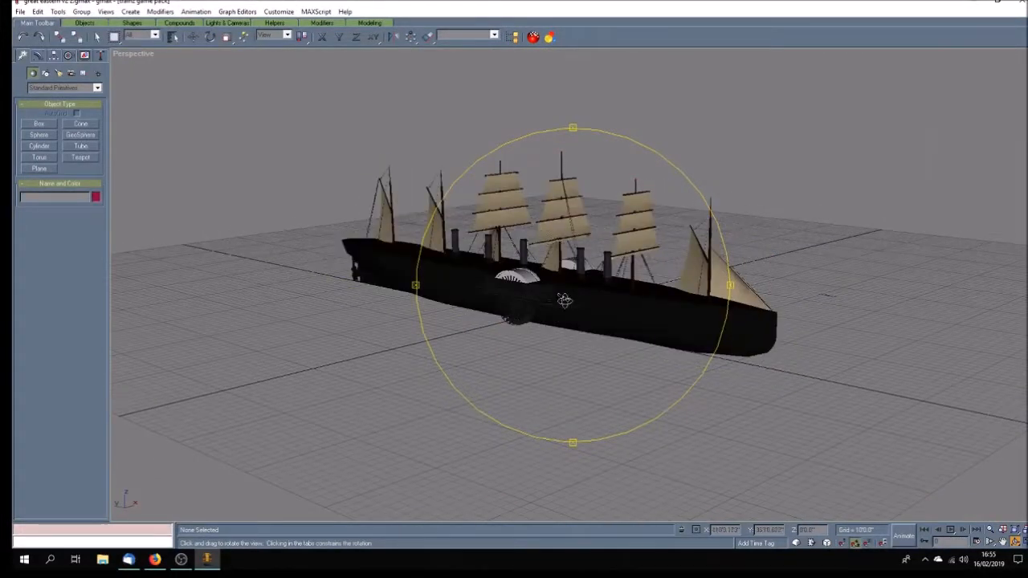
pyautogui.moveTo(562, 302); pyautogui.dragTo(562, 346)
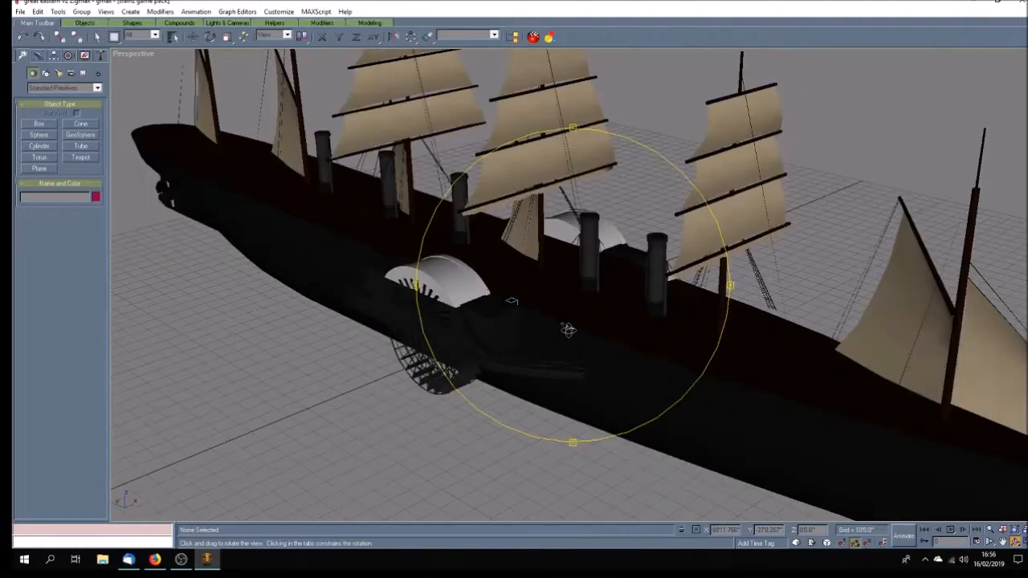
pyautogui.moveTo(568, 329); pyautogui.dragTo(629, 305)
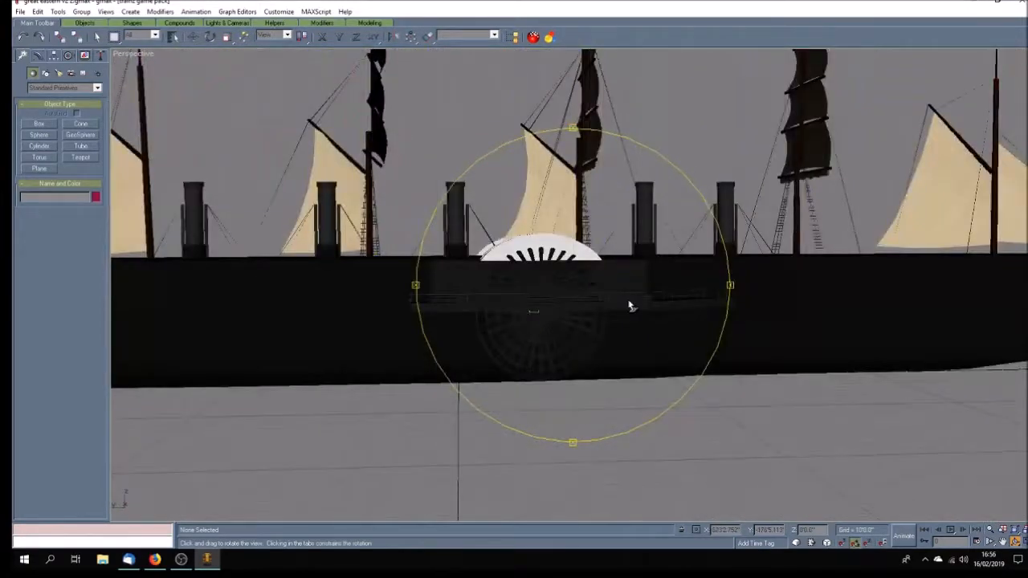
pyautogui.moveTo(630, 305); pyautogui.dragTo(883, 238)
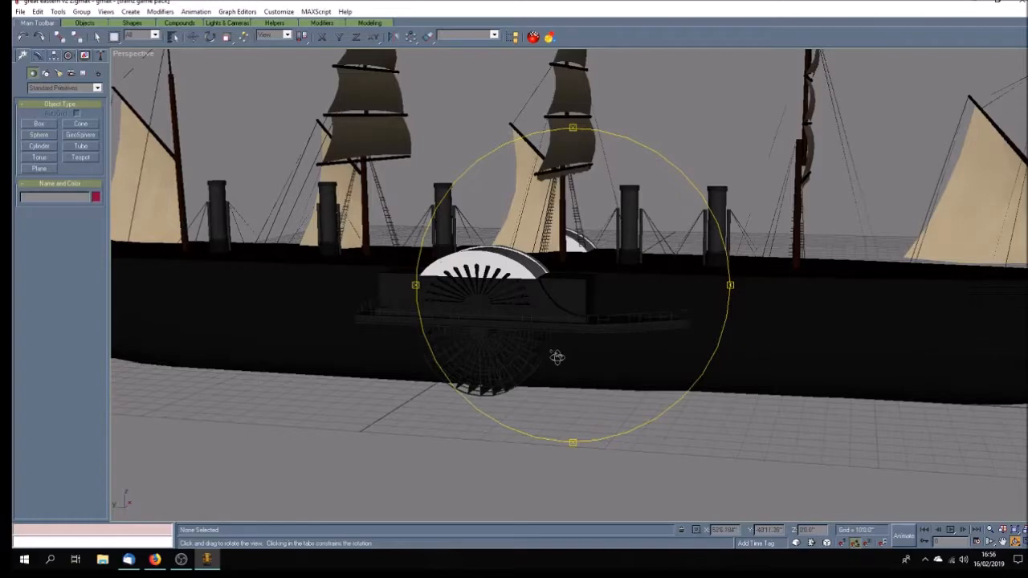
pyautogui.moveTo(558, 357); pyautogui.dragTo(347, 336)
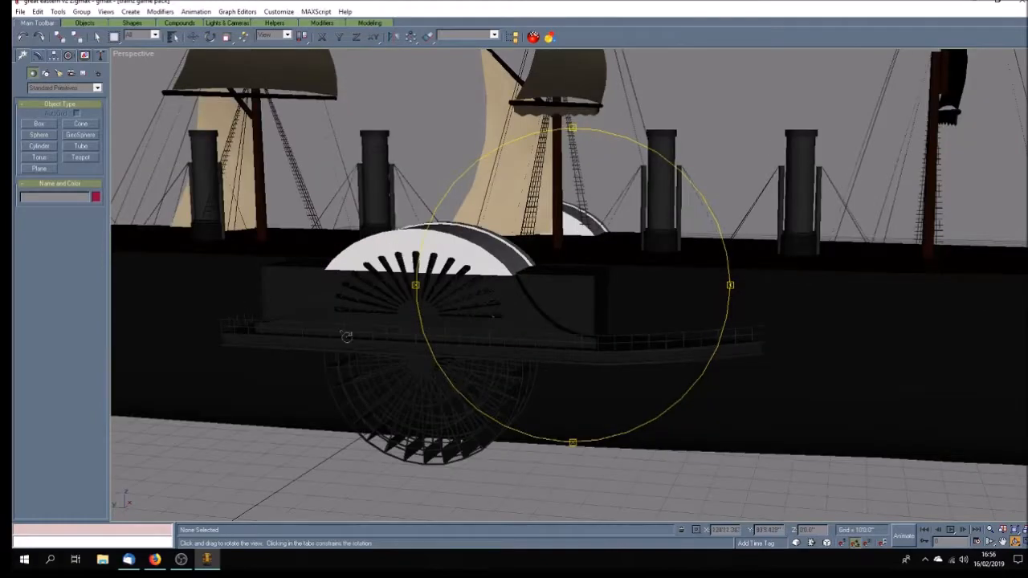
# Toggle the viewport display with F3 and keep orbiting the paddle wheel and whole ship
pyautogui.press('F3')
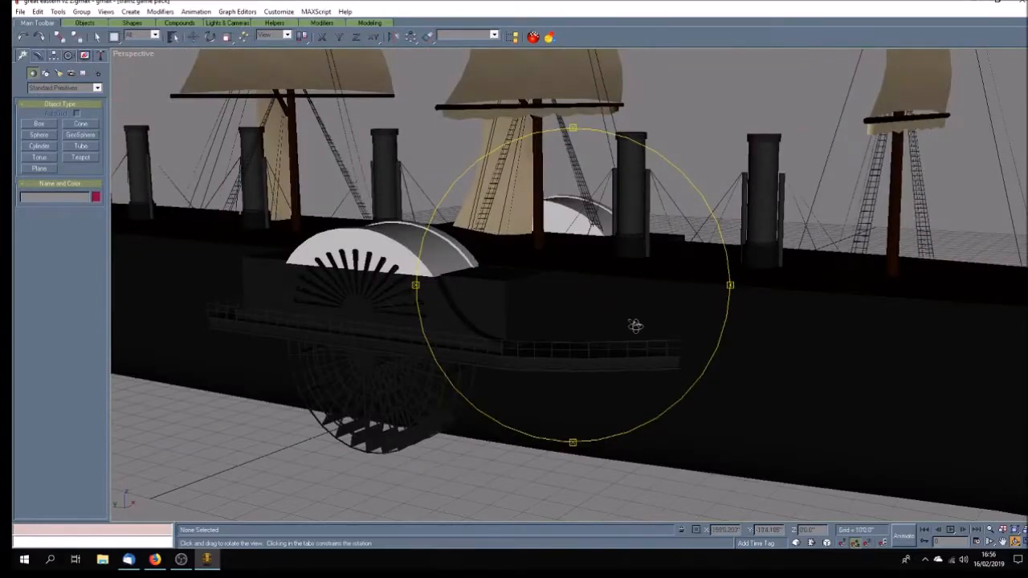
pyautogui.moveTo(636, 324); pyautogui.dragTo(565, 314)
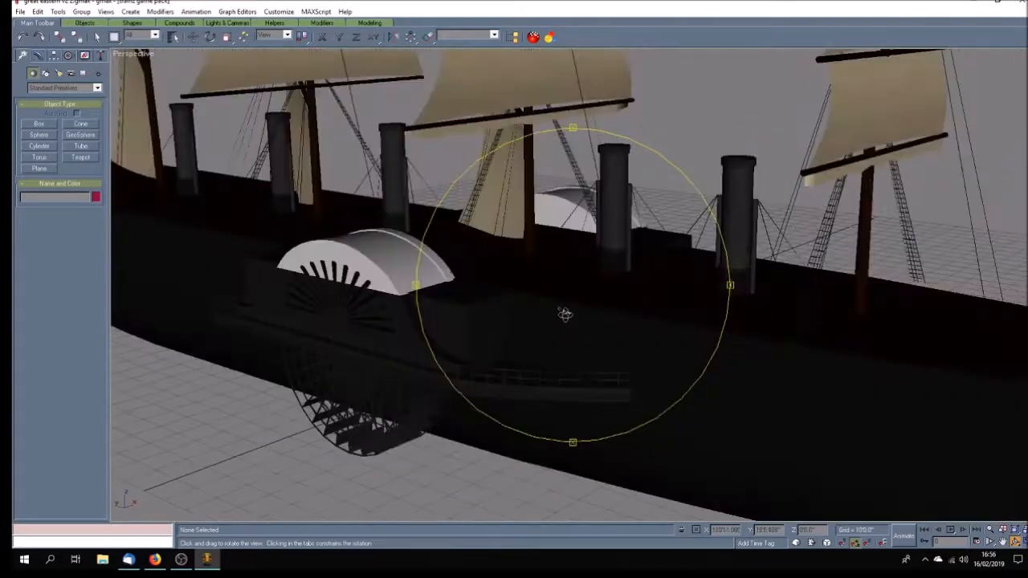
pyautogui.moveTo(565, 313); pyautogui.dragTo(762, 300)
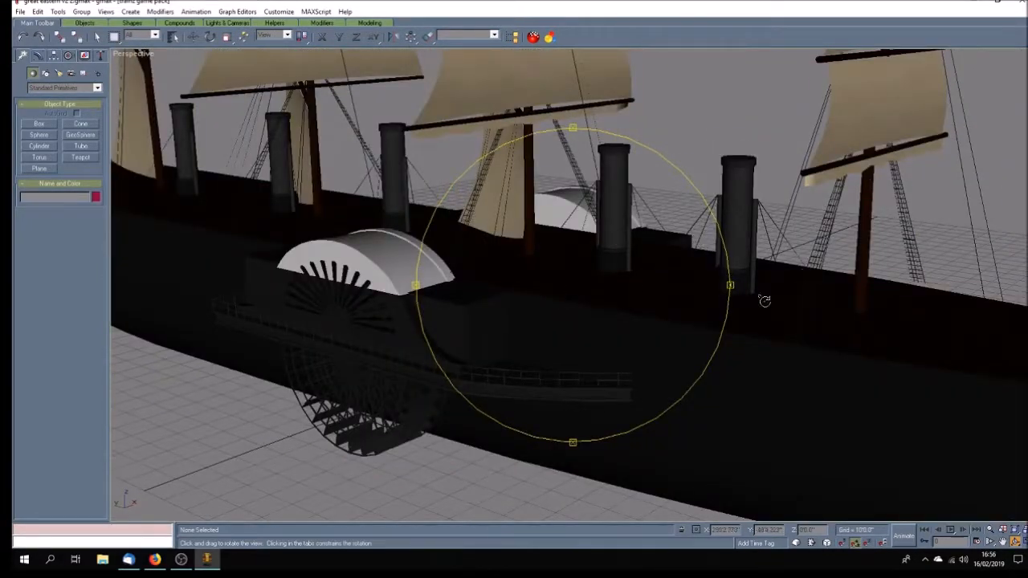
pyautogui.moveTo(763, 302); pyautogui.dragTo(668, 341)
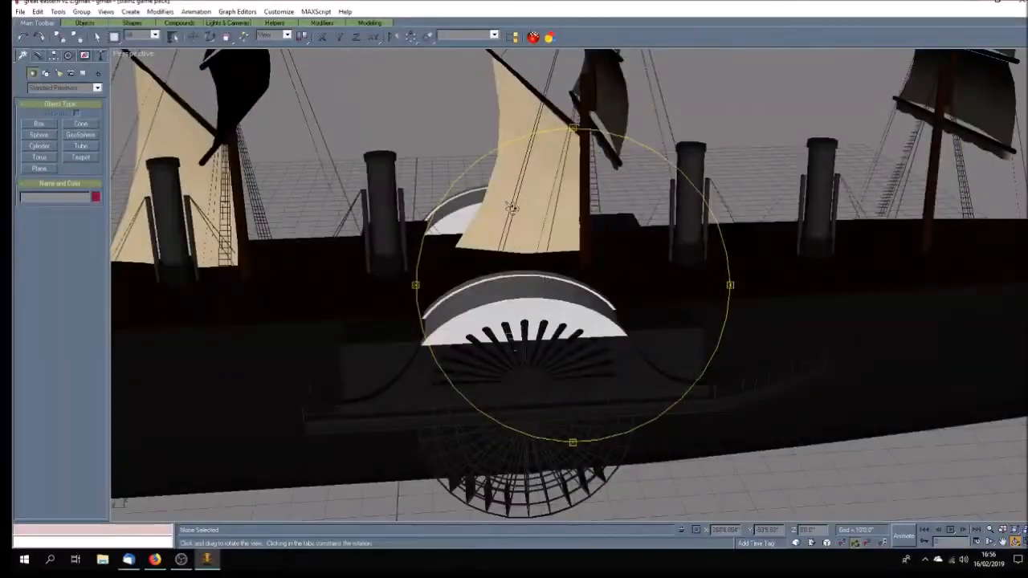
pyautogui.moveTo(512, 208); pyautogui.dragTo(517, 273)
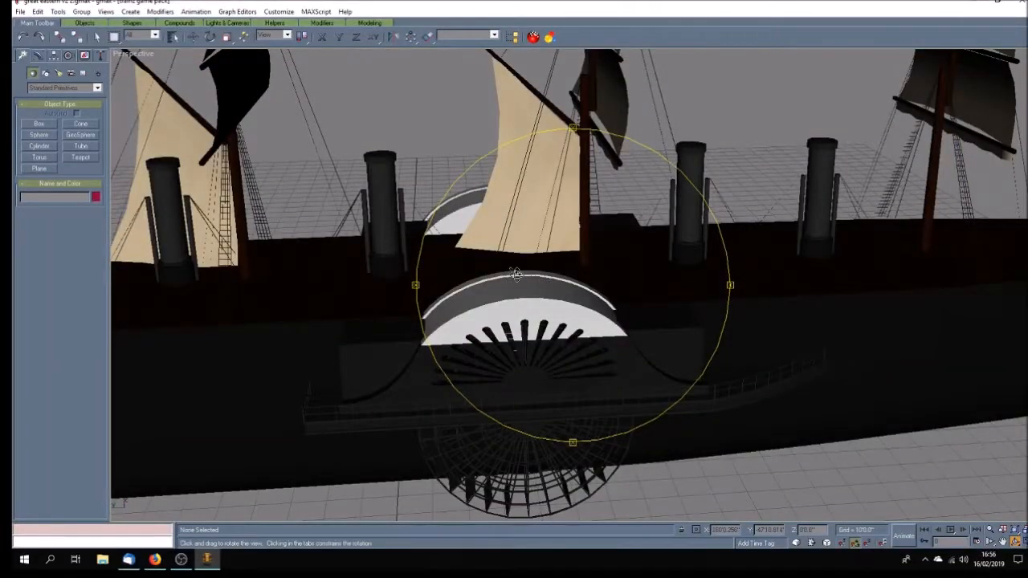
pyautogui.moveTo(514, 273); pyautogui.dragTo(562, 189)
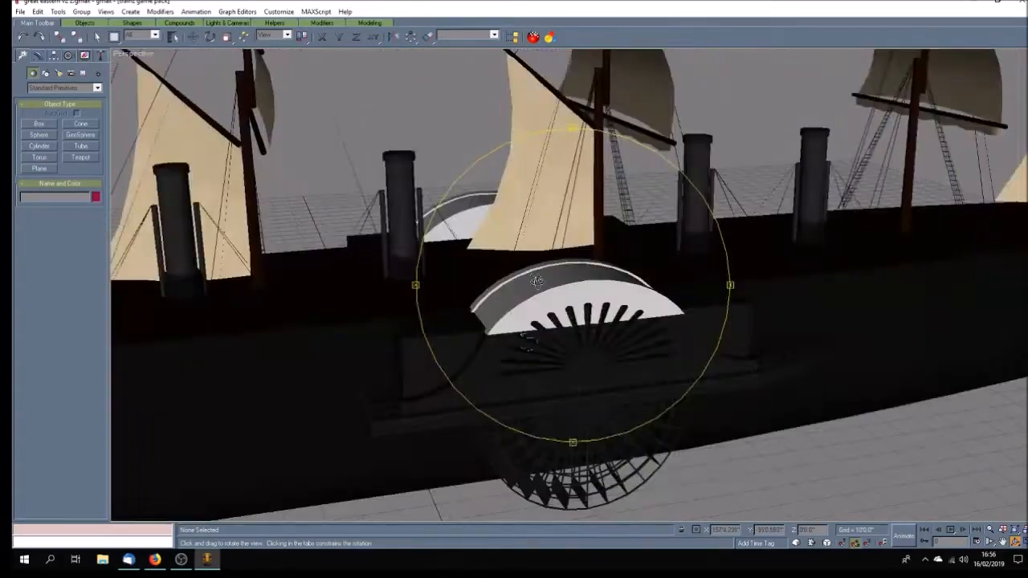
pyautogui.moveTo(538, 281); pyautogui.dragTo(482, 286)
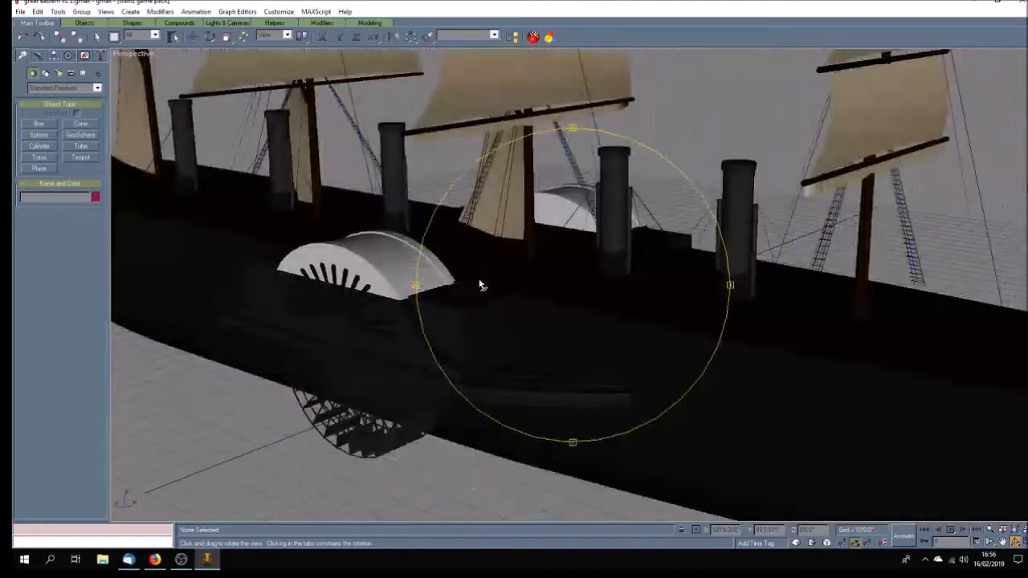
pyautogui.moveTo(481, 285); pyautogui.dragTo(533, 286)
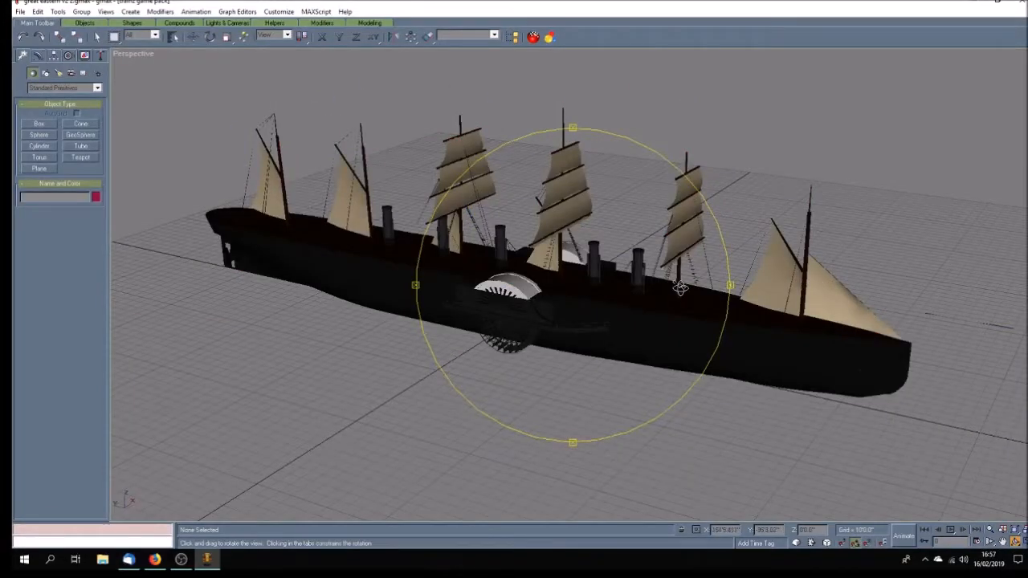
pyautogui.moveTo(681, 288); pyautogui.dragTo(763, 263)
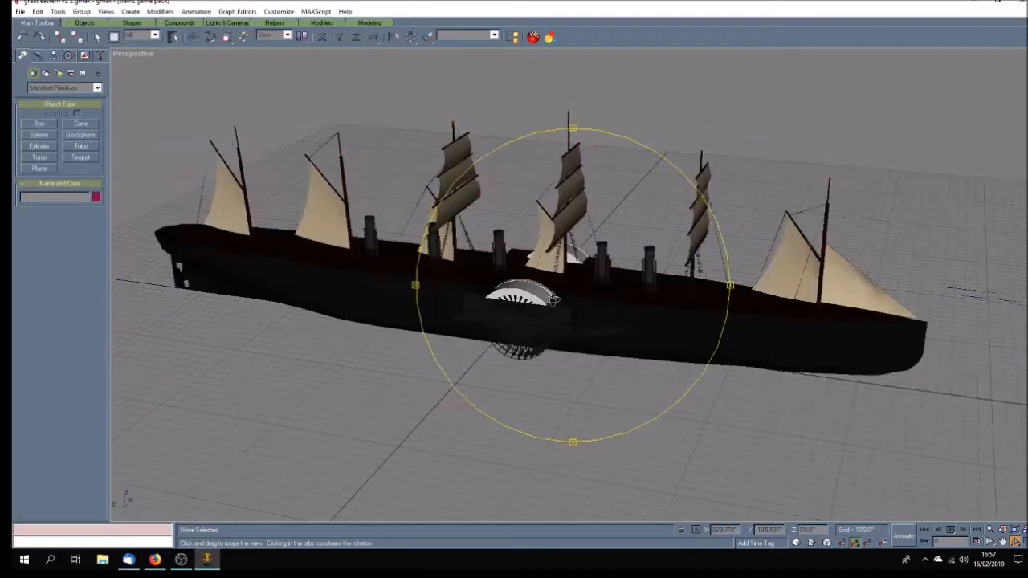
pyautogui.moveTo(546, 302); pyautogui.dragTo(559, 325)
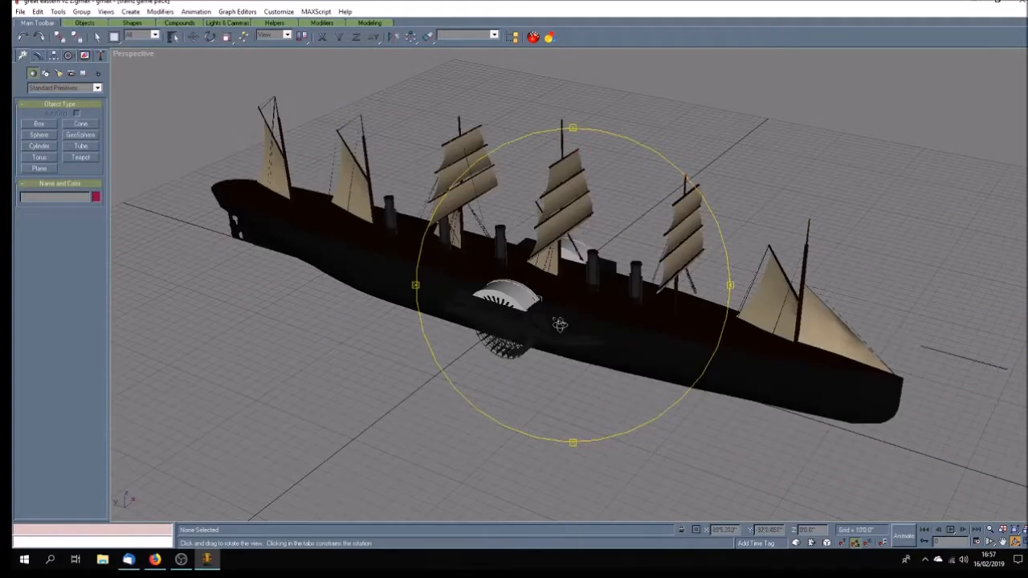
pyautogui.moveTo(559, 325); pyautogui.dragTo(575, 350)
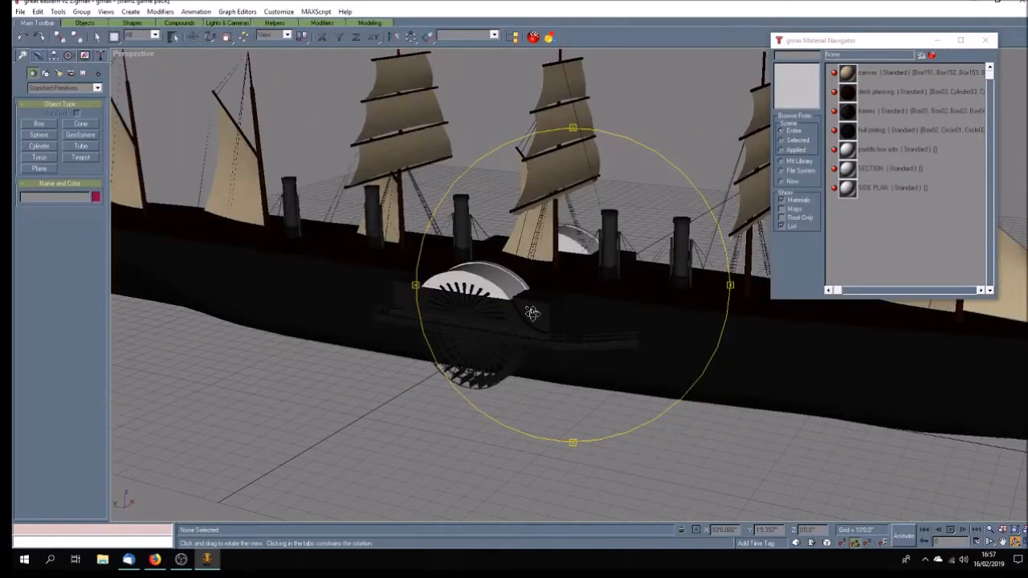
# Review the paddle wheel, funnels and full hull from stern, bow and low wireframe side views
pyautogui.moveTo(533, 313); pyautogui.dragTo(494, 315)
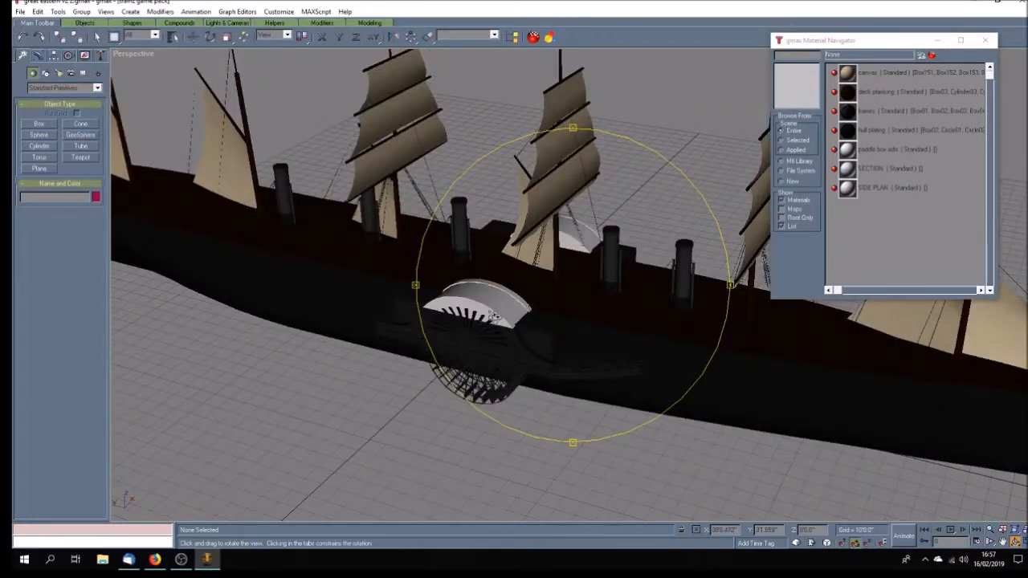
pyautogui.moveTo(495, 318); pyautogui.dragTo(480, 325)
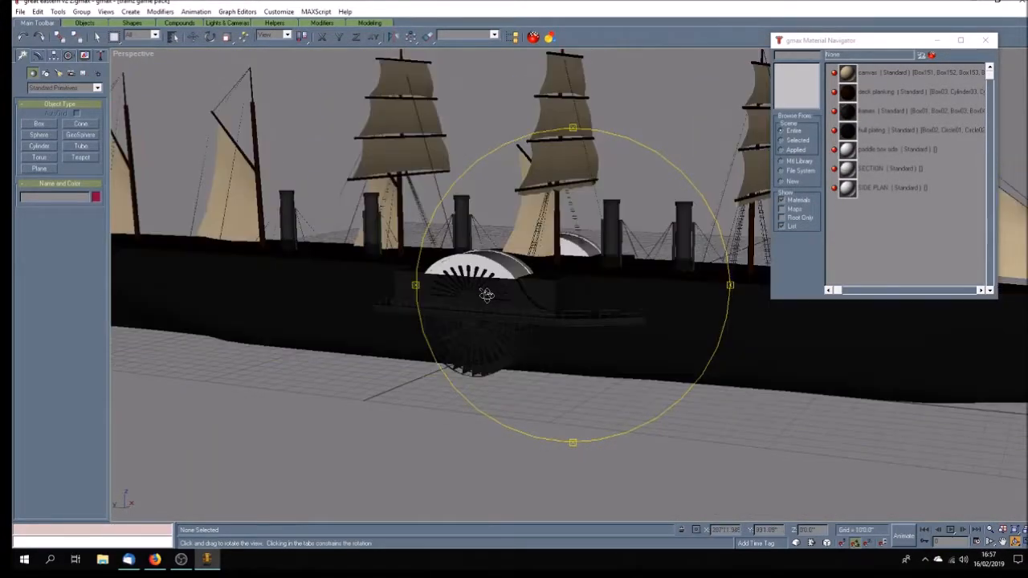
pyautogui.moveTo(485, 292); pyautogui.dragTo(495, 292)
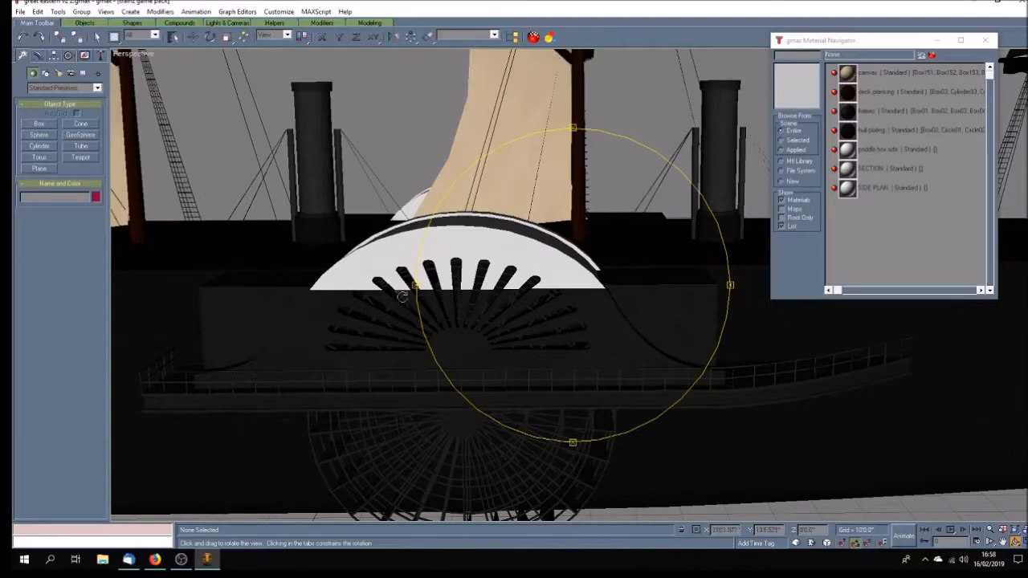
pyautogui.moveTo(402, 298); pyautogui.dragTo(426, 297)
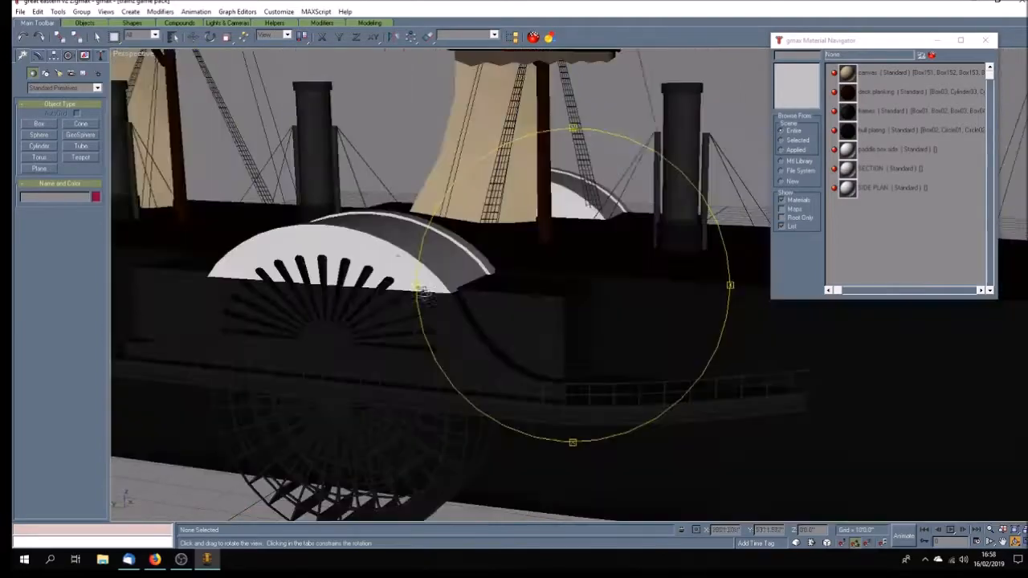
pyautogui.moveTo(425, 297); pyautogui.dragTo(463, 305)
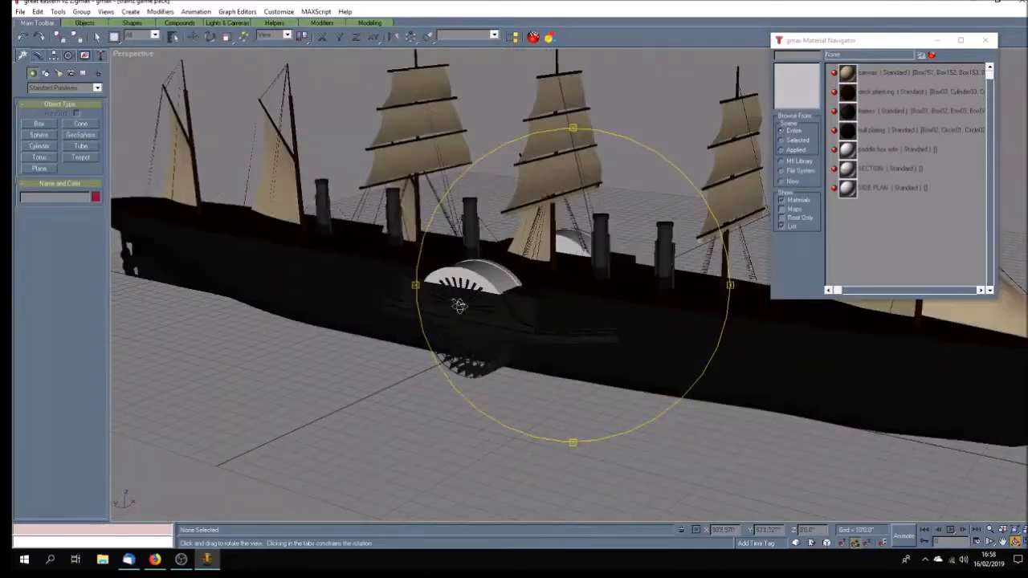
pyautogui.moveTo(459, 304); pyautogui.dragTo(528, 309)
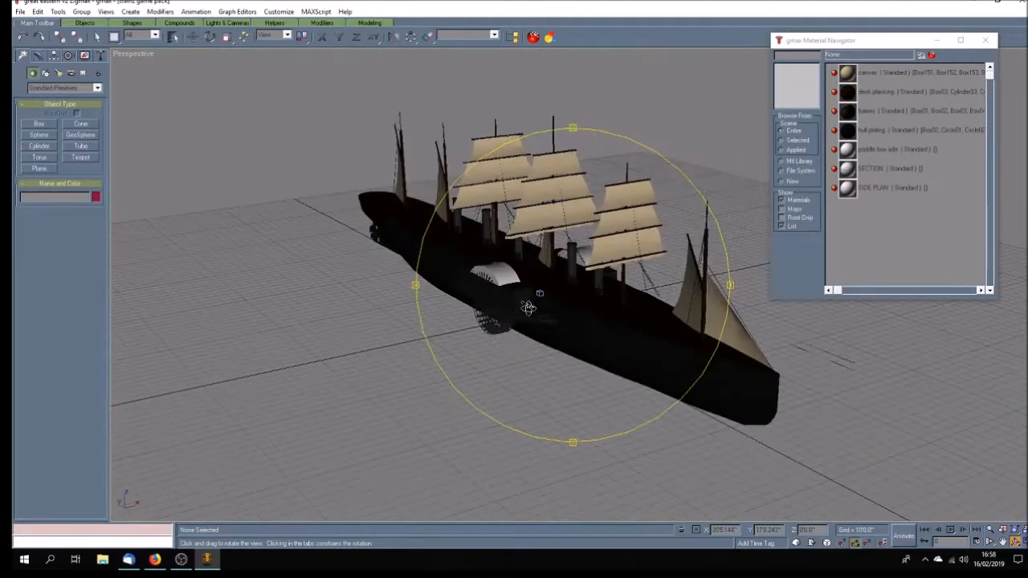
pyautogui.moveTo(528, 307); pyautogui.dragTo(512, 311)
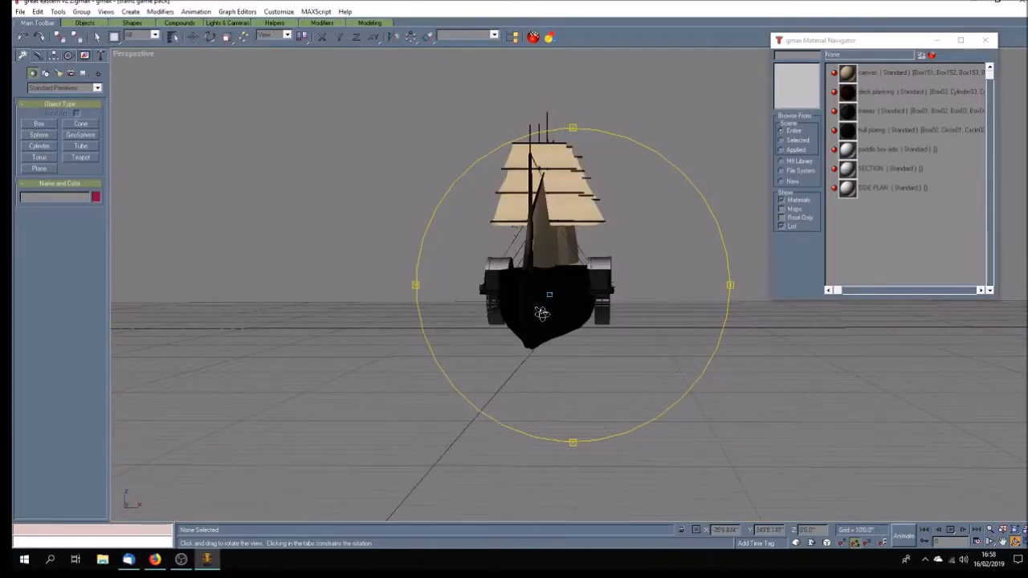
pyautogui.moveTo(543, 314); pyautogui.dragTo(562, 303)
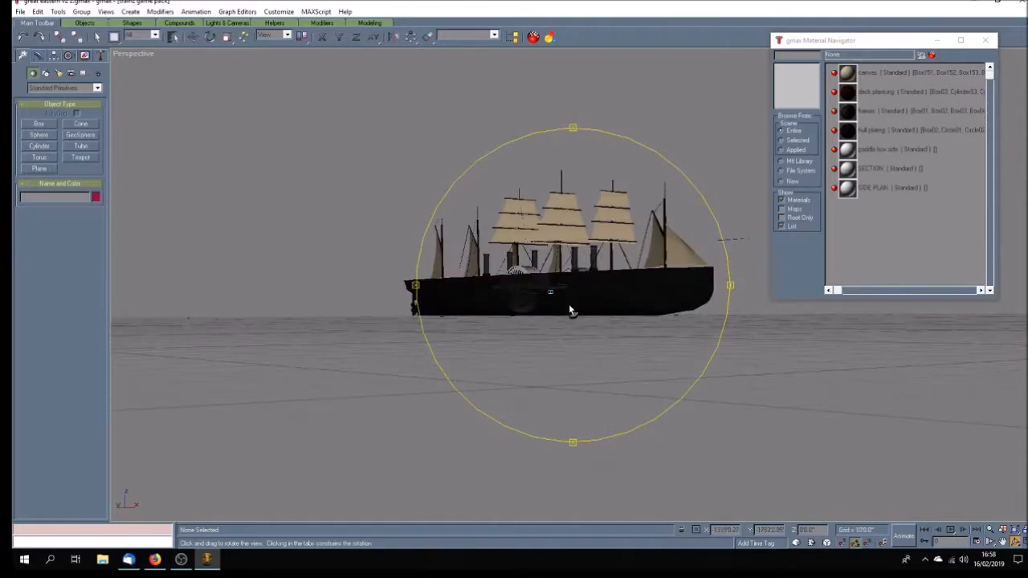
pyautogui.moveTo(570, 321); pyautogui.dragTo(569, 302)
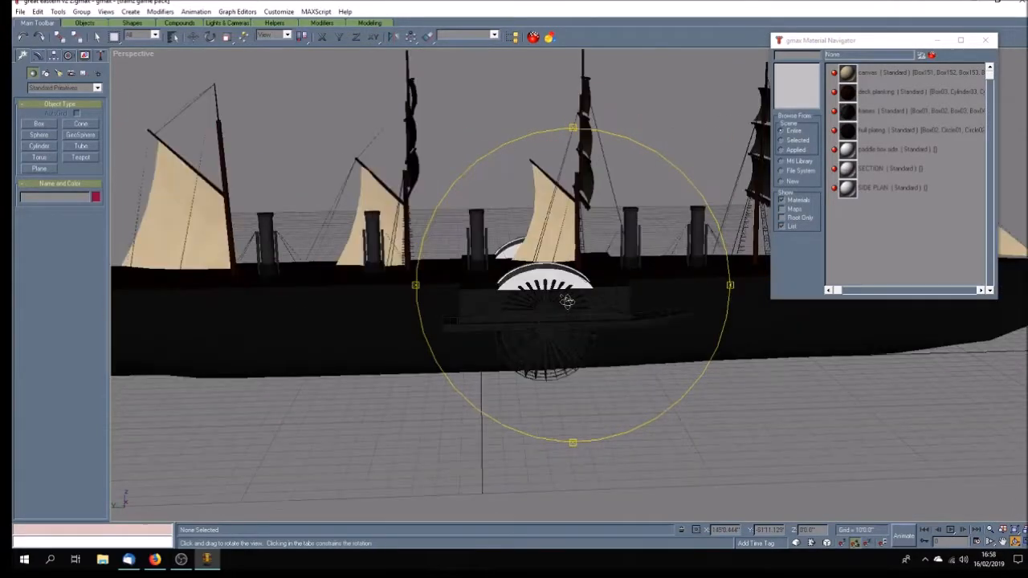
pyautogui.moveTo(570, 297); pyautogui.dragTo(570, 289)
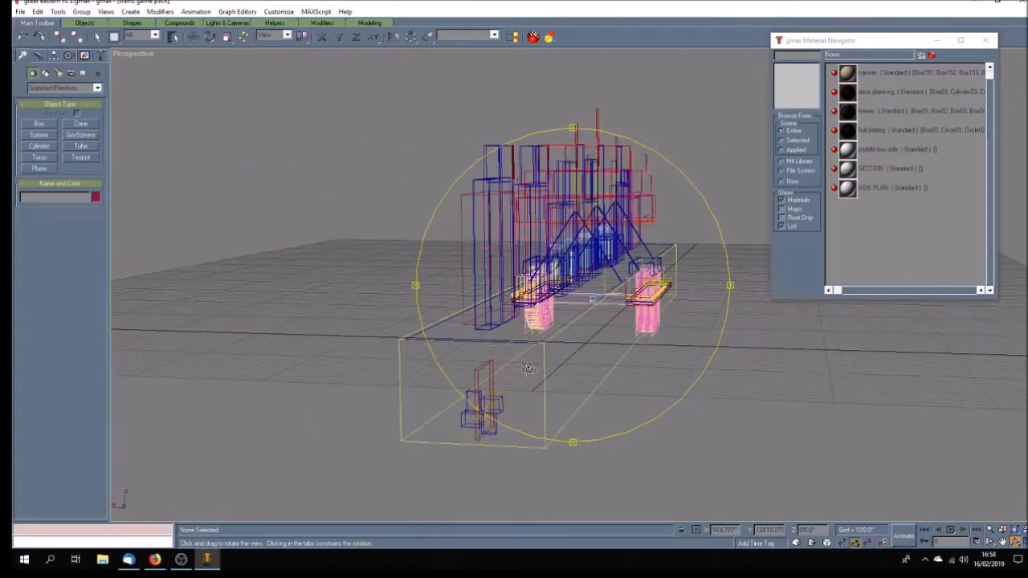
pyautogui.moveTo(528, 368); pyautogui.dragTo(575, 424)
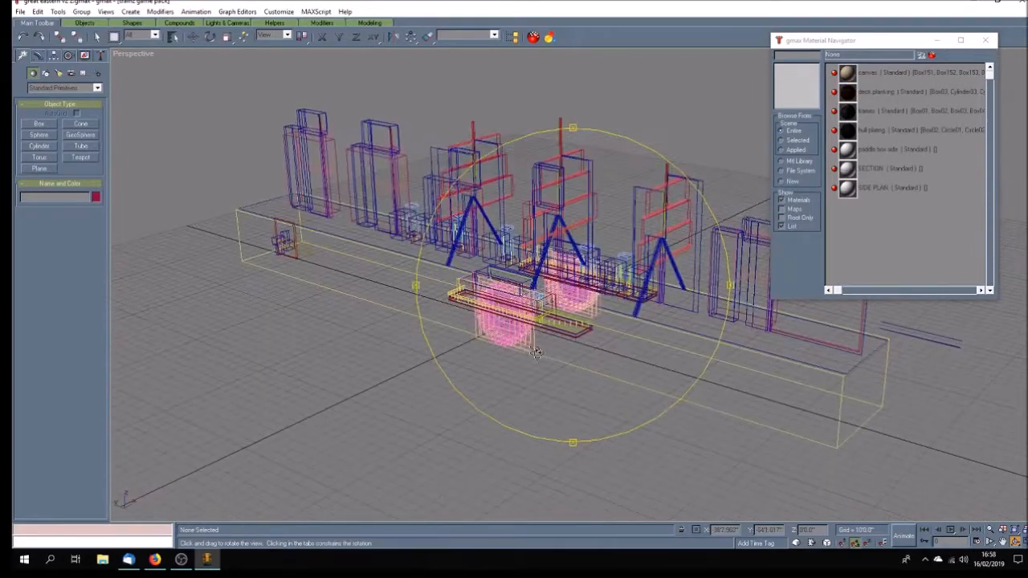
pyautogui.moveTo(537, 353); pyautogui.dragTo(603, 347)
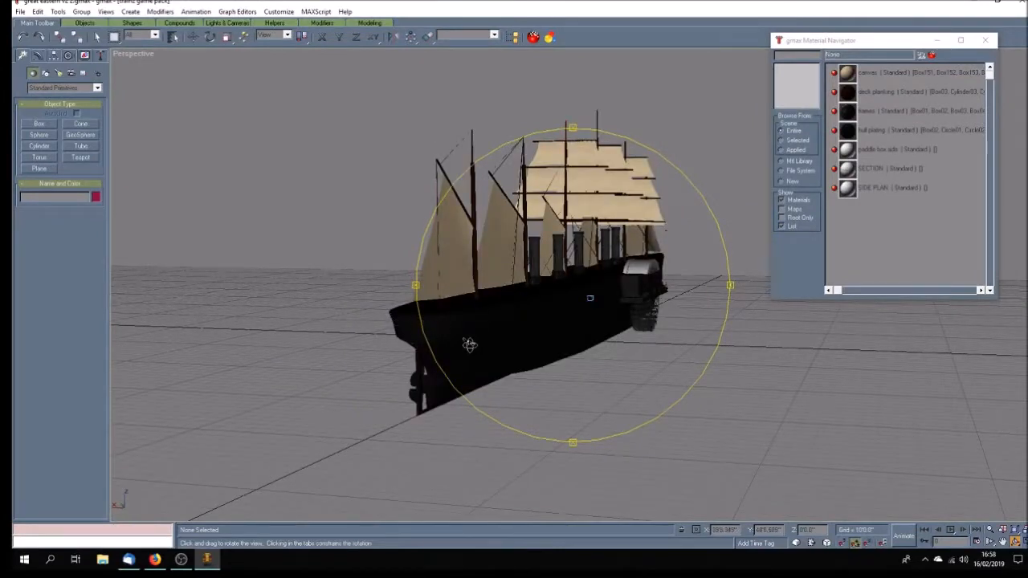
# Orbit the ship from the bow quarter around to the stern and up to a high hull view
pyautogui.moveTo(469, 346); pyautogui.dragTo(697, 346)
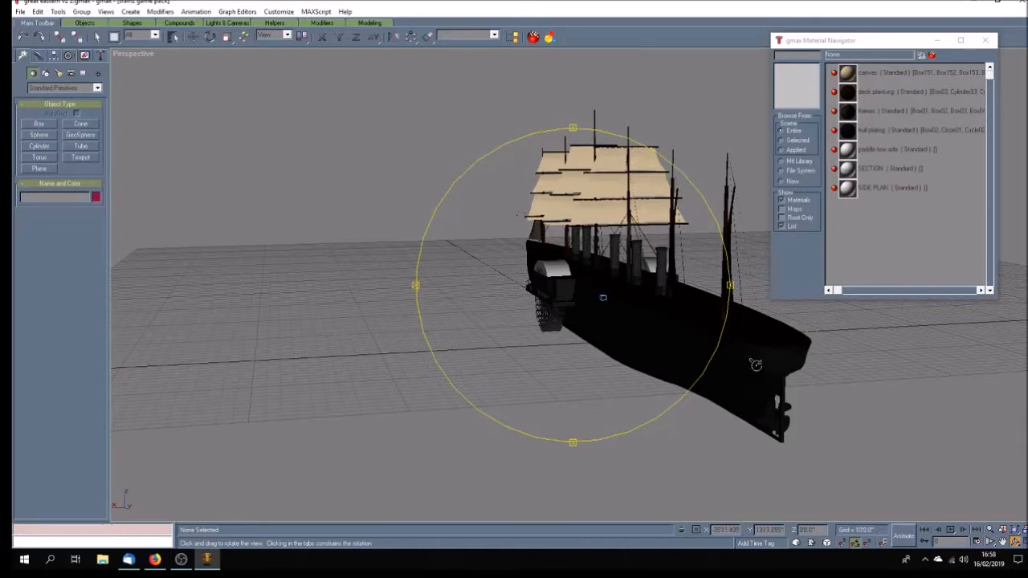
pyautogui.moveTo(754, 366); pyautogui.dragTo(748, 357)
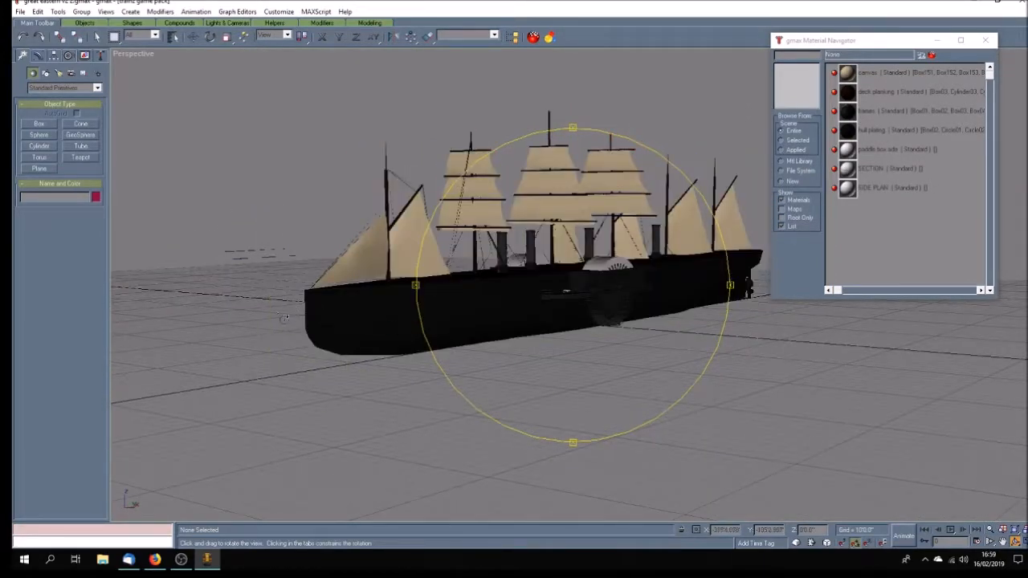
pyautogui.moveTo(286, 318); pyautogui.dragTo(425, 336)
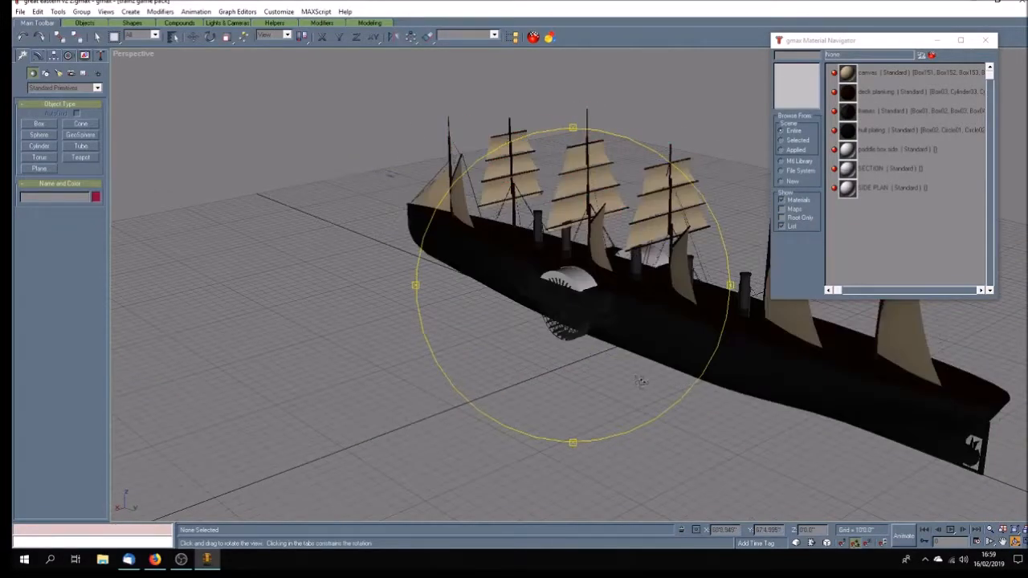
pyautogui.moveTo(639, 379); pyautogui.dragTo(828, 369)
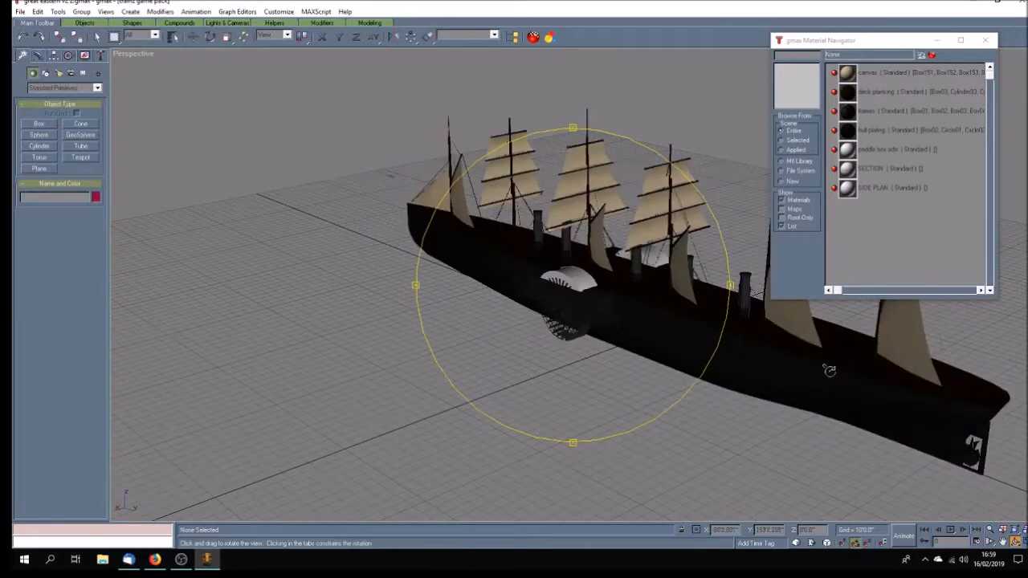
pyautogui.moveTo(829, 369); pyautogui.dragTo(770, 347)
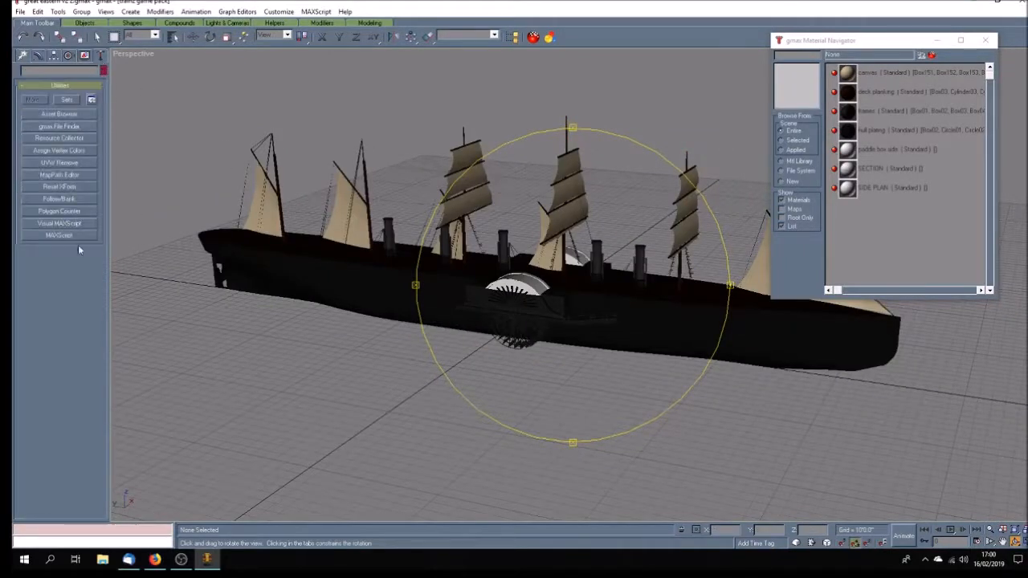
# Run the Polygon Counter on the whole ship group and read its count
pyautogui.click(58, 212)
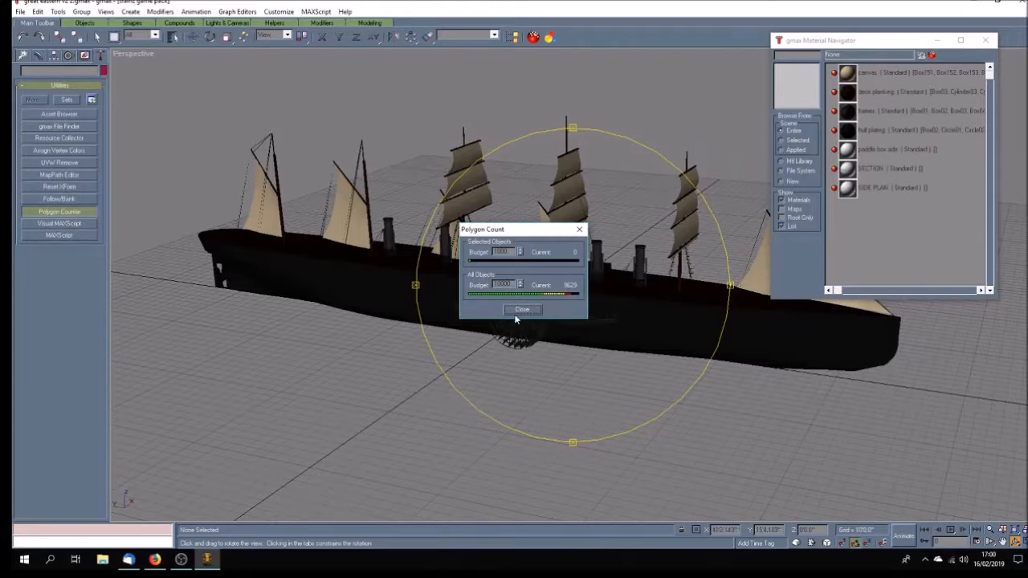
pyautogui.click(522, 309)
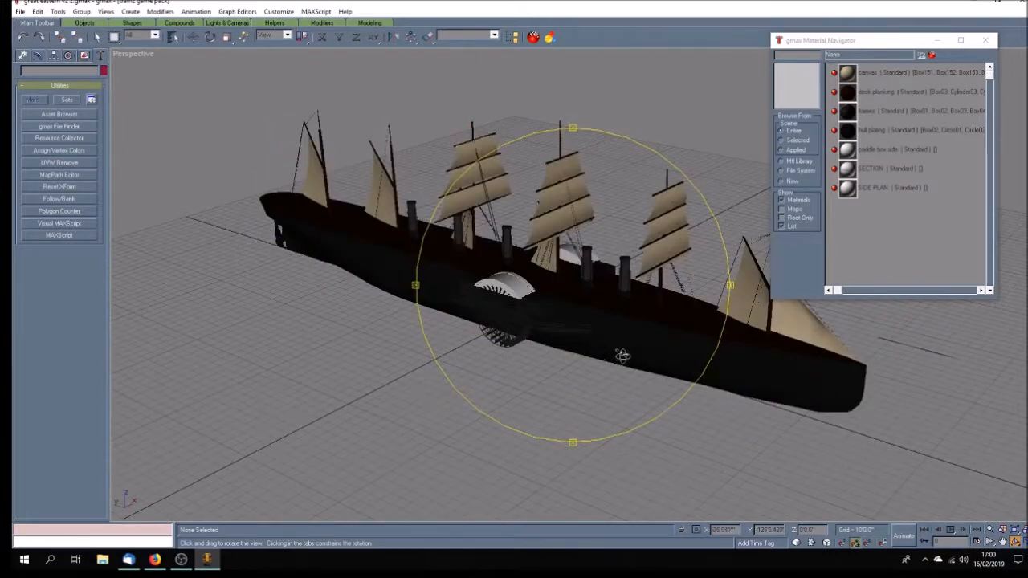
pyautogui.moveTo(623, 356); pyautogui.dragTo(562, 321)
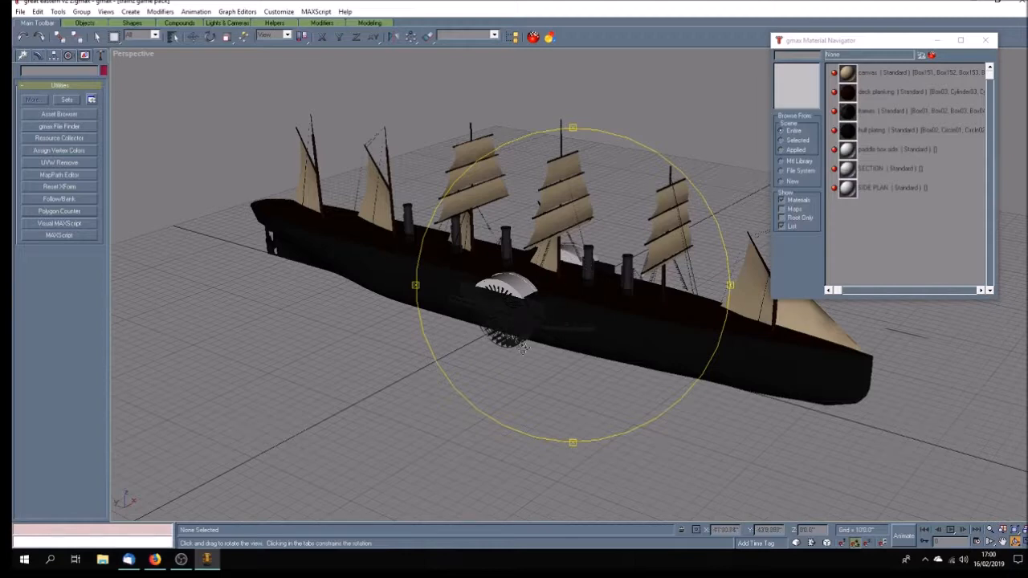
pyautogui.moveTo(209, 113)
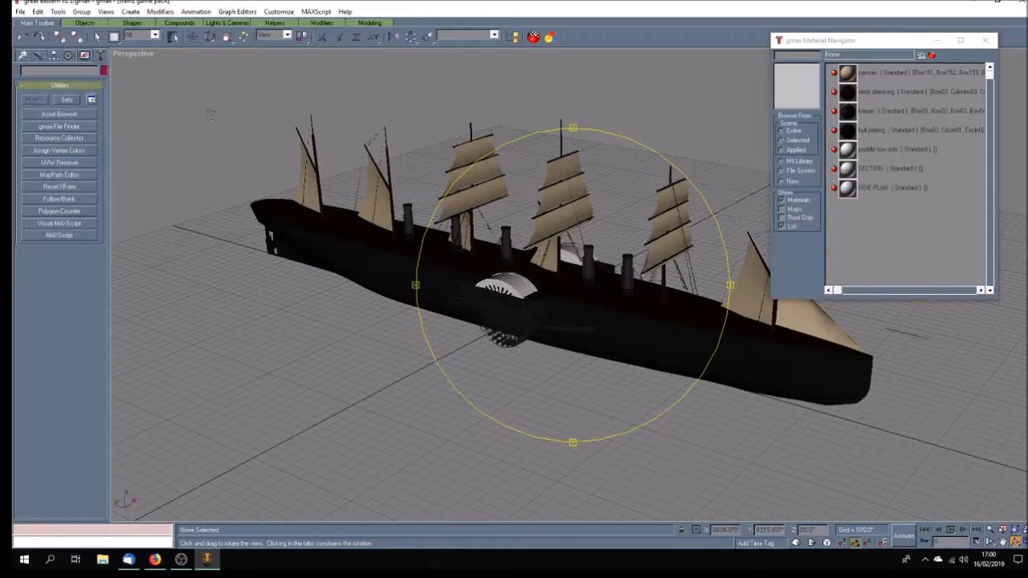
pyautogui.click(503, 302)
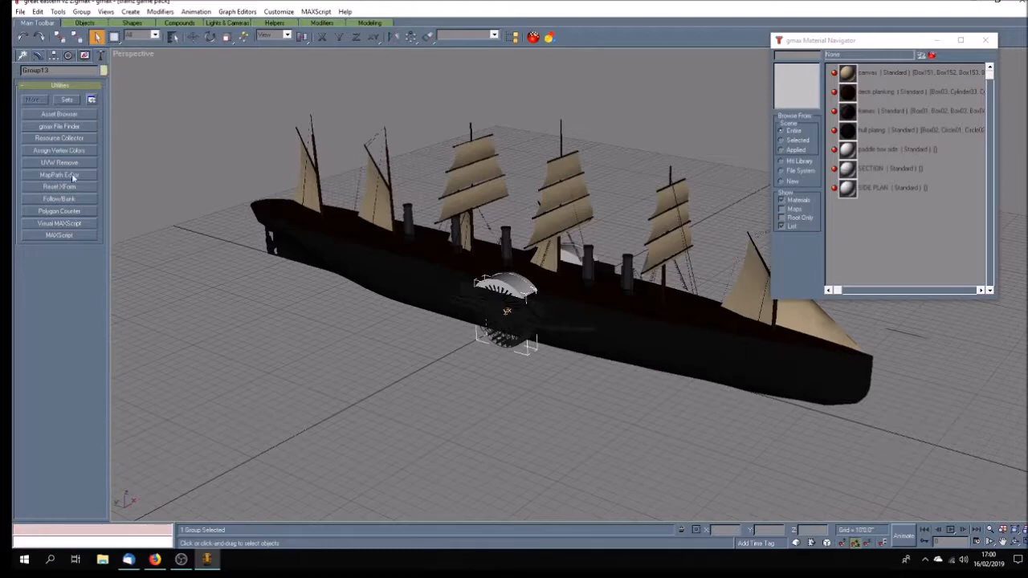
pyautogui.click(56, 212)
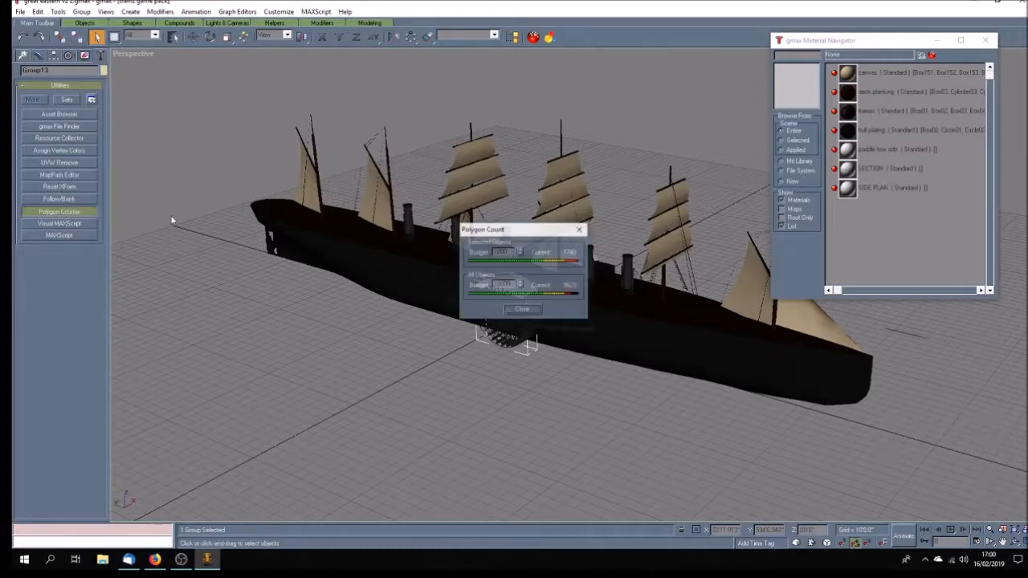
pyautogui.moveTo(522, 228); pyautogui.dragTo(288, 244)
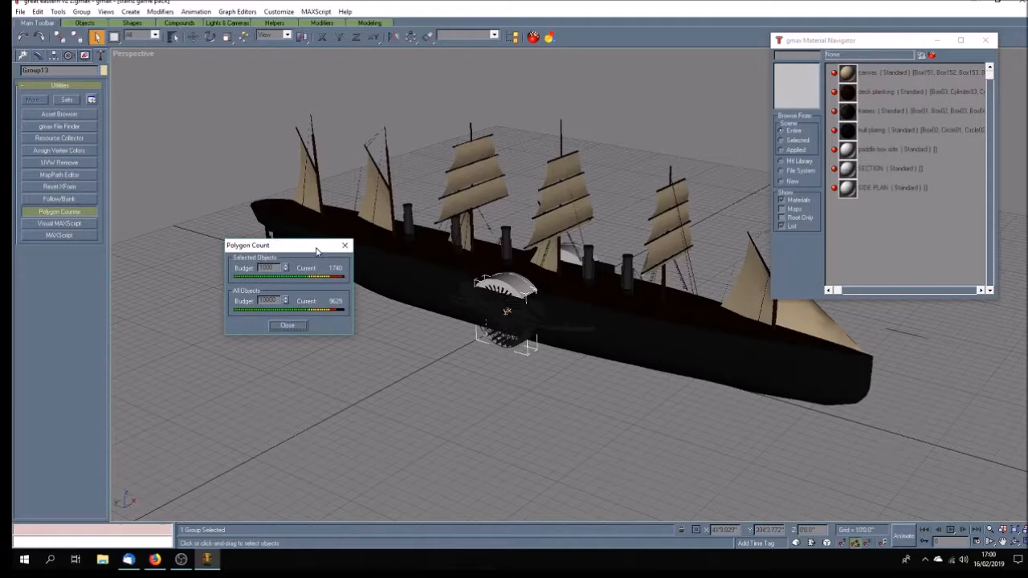
pyautogui.moveTo(469, 331)
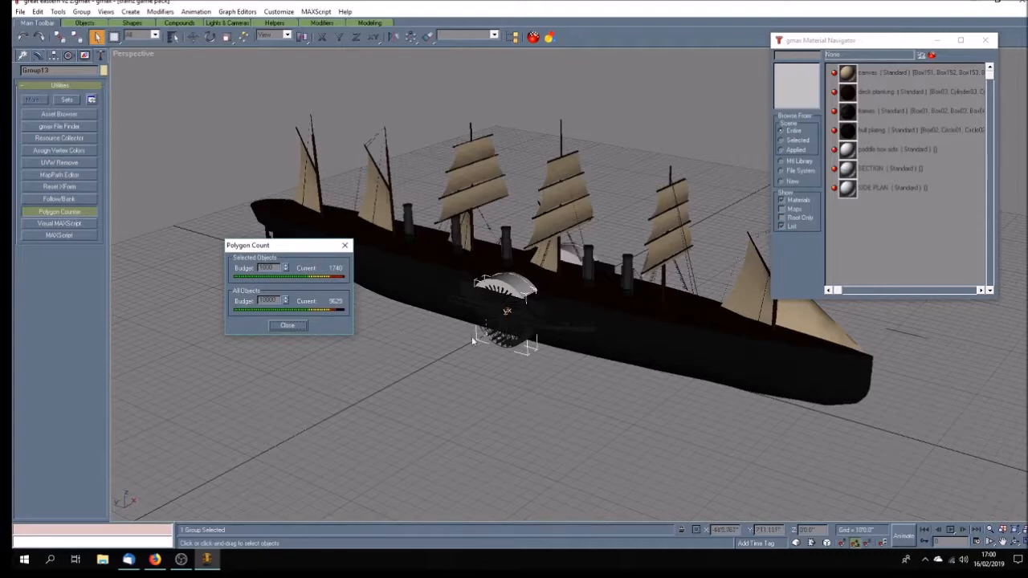
pyautogui.moveTo(460, 345)
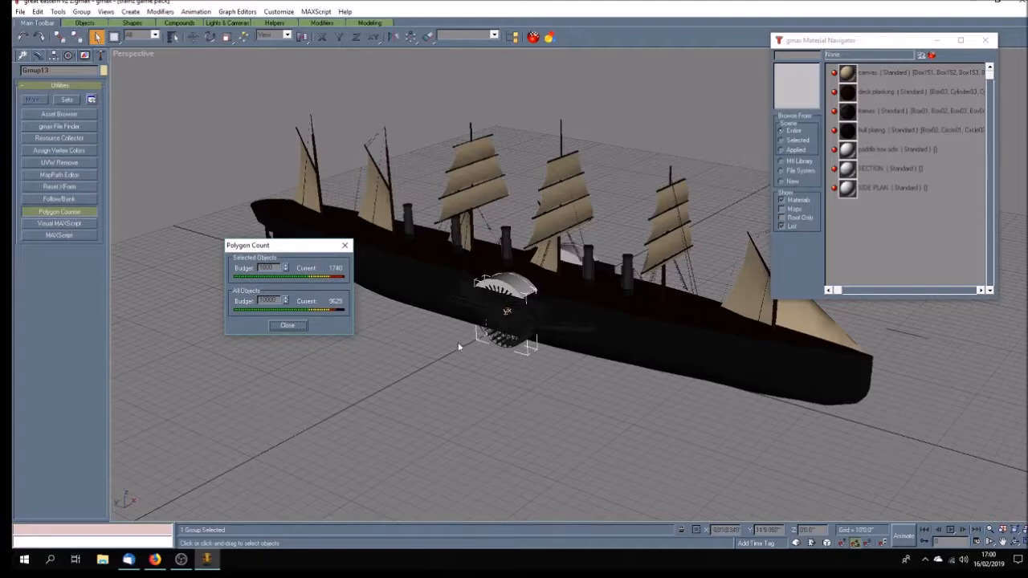
# Select the paddle wheel alone to read its polygon count, then close the readout
pyautogui.click(450, 348)
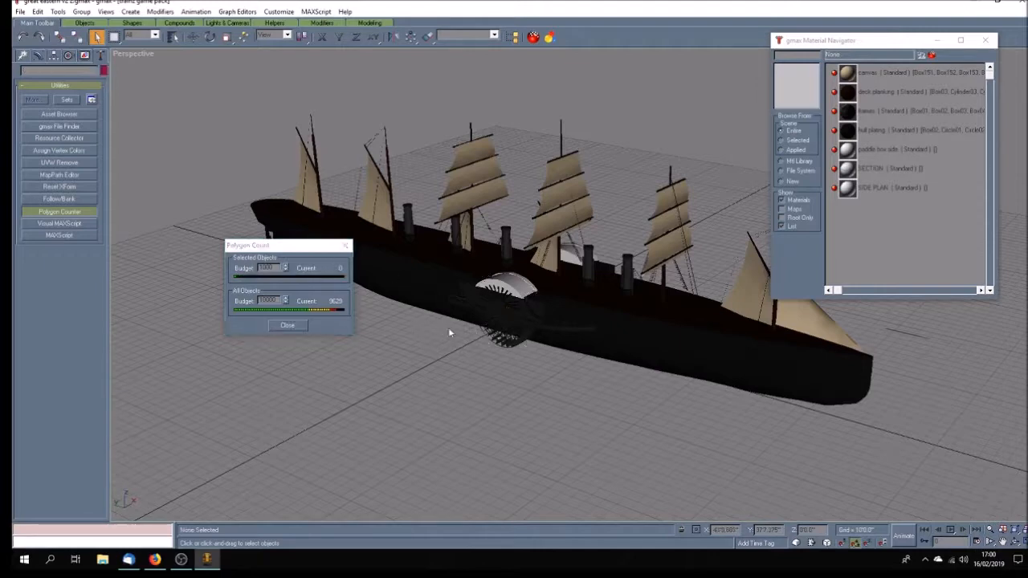
pyautogui.click(498, 297)
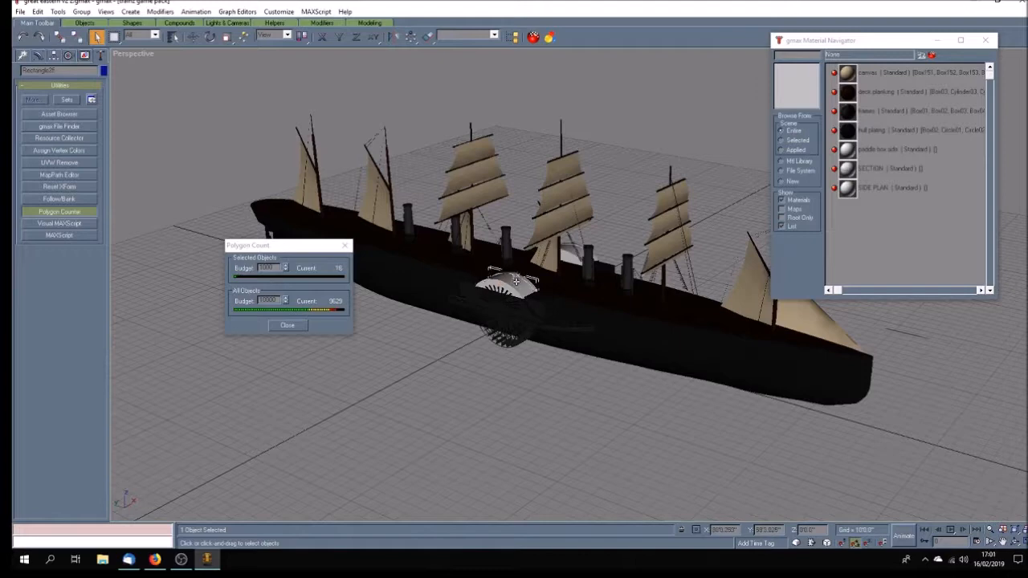
pyautogui.click(511, 281)
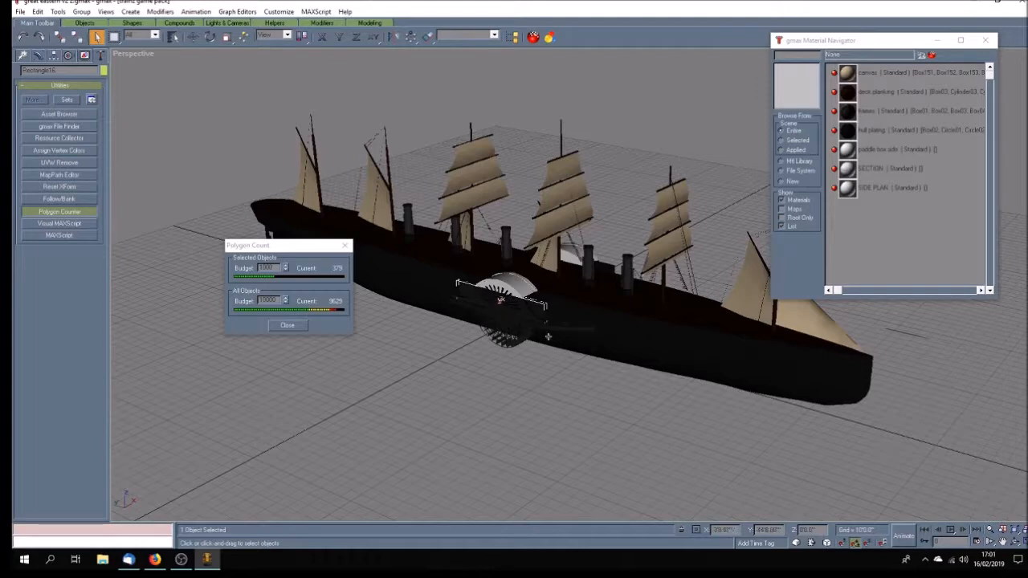
pyautogui.moveTo(345, 244)
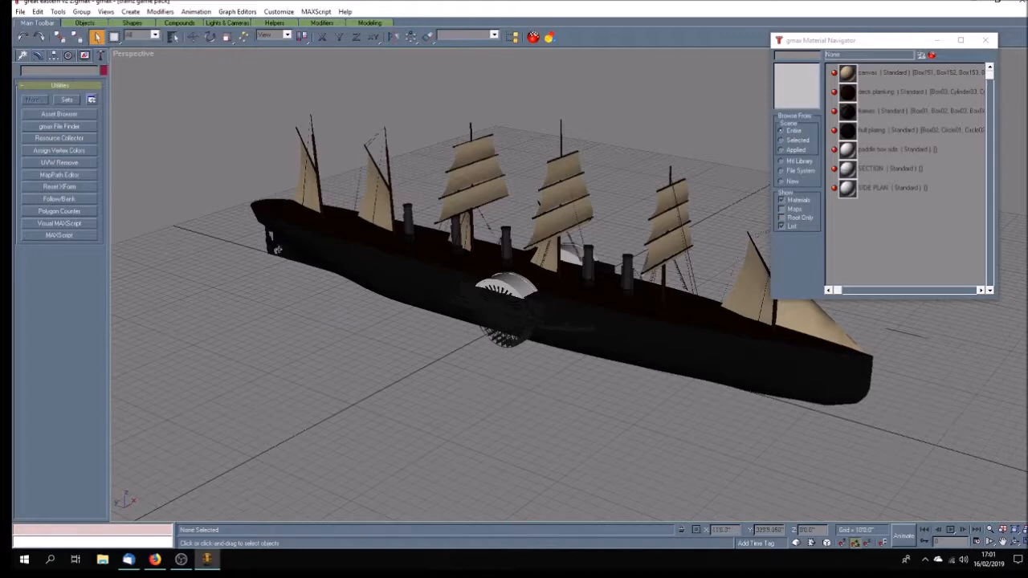
pyautogui.moveTo(586, 339)
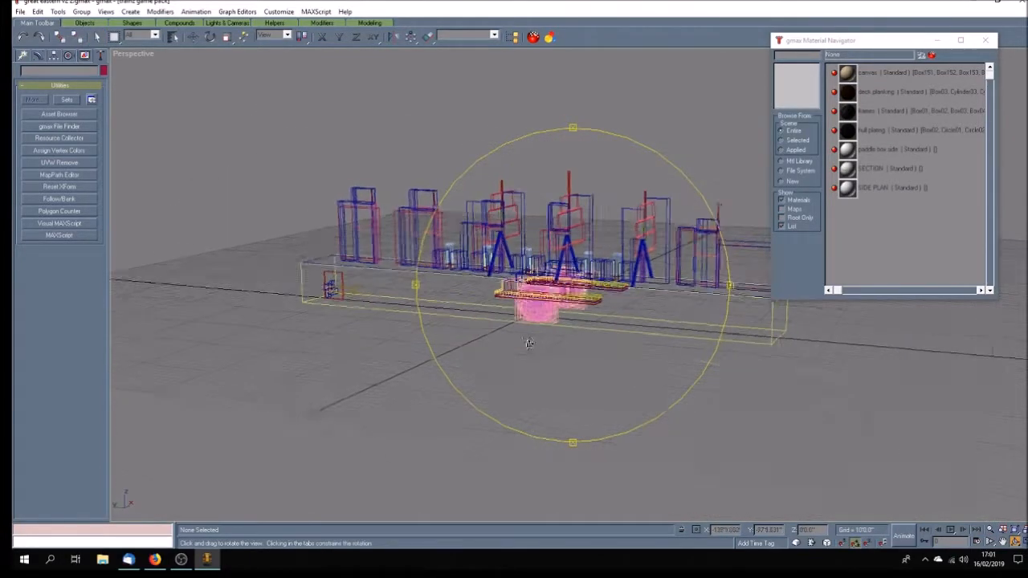
pyautogui.moveTo(528, 344); pyautogui.dragTo(559, 354)
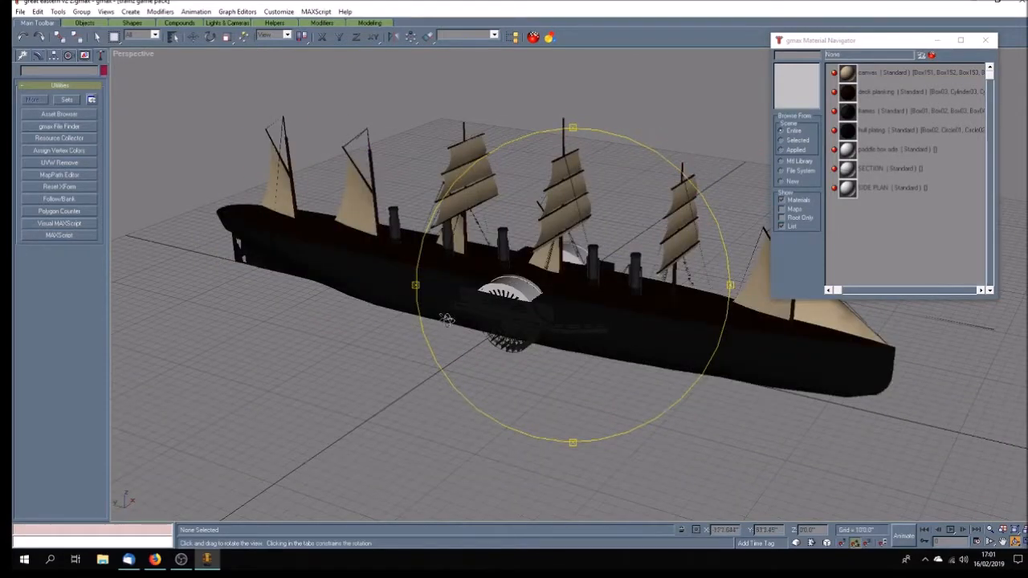
pyautogui.moveTo(447, 319); pyautogui.dragTo(624, 311)
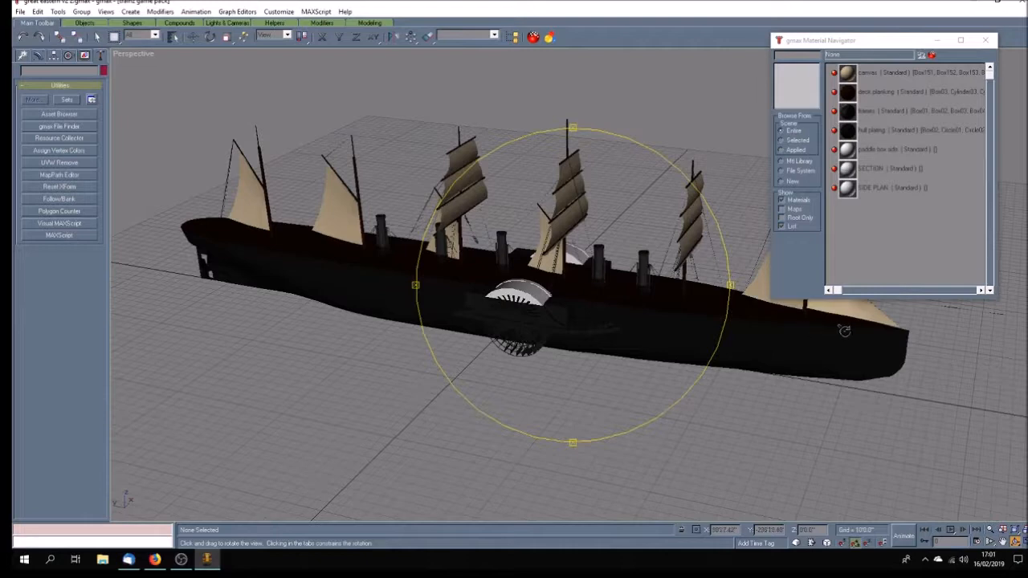
pyautogui.moveTo(723, 297)
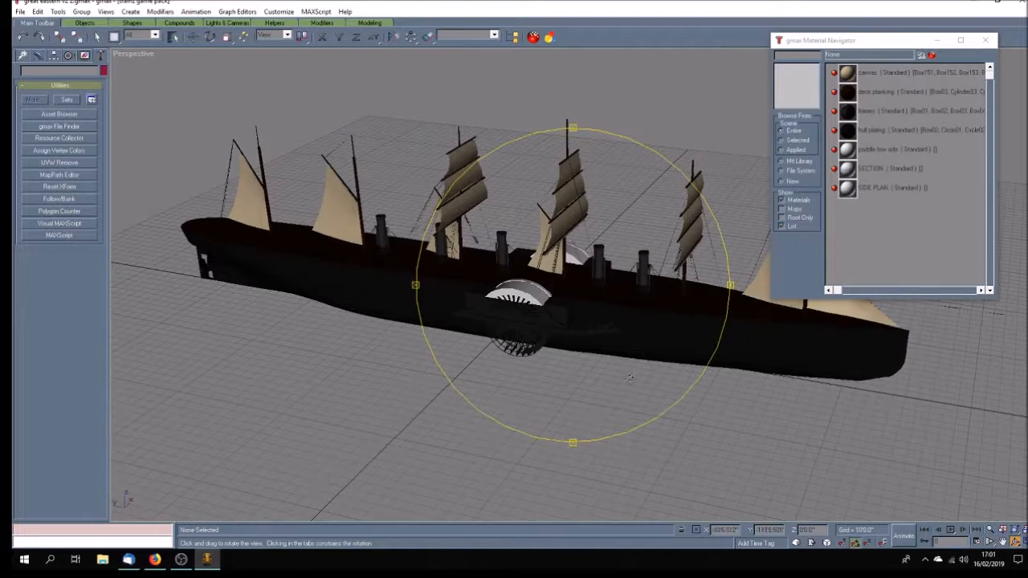
pyautogui.moveTo(629, 377); pyautogui.dragTo(655, 336)
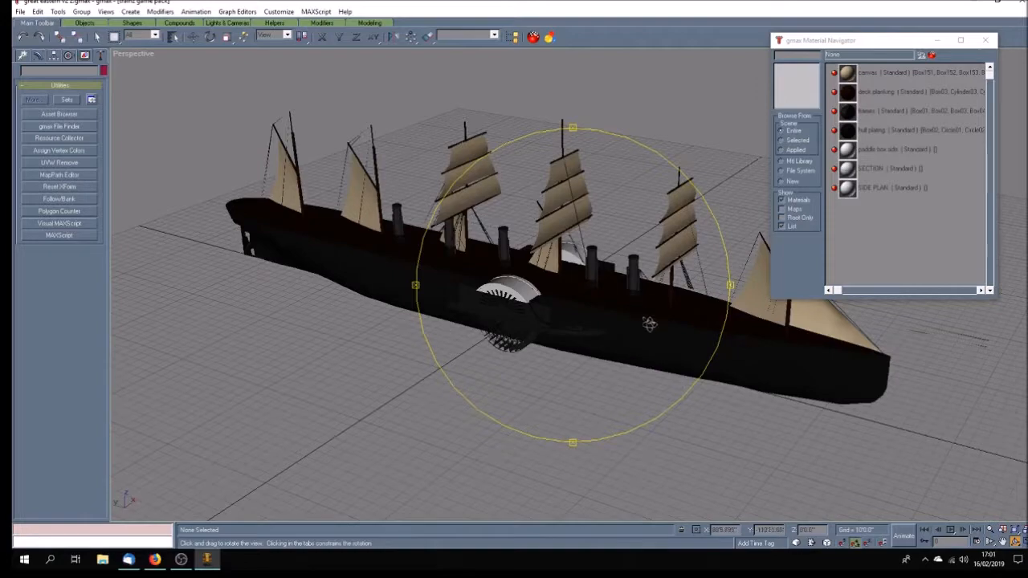
pyautogui.moveTo(649, 325); pyautogui.dragTo(511, 366)
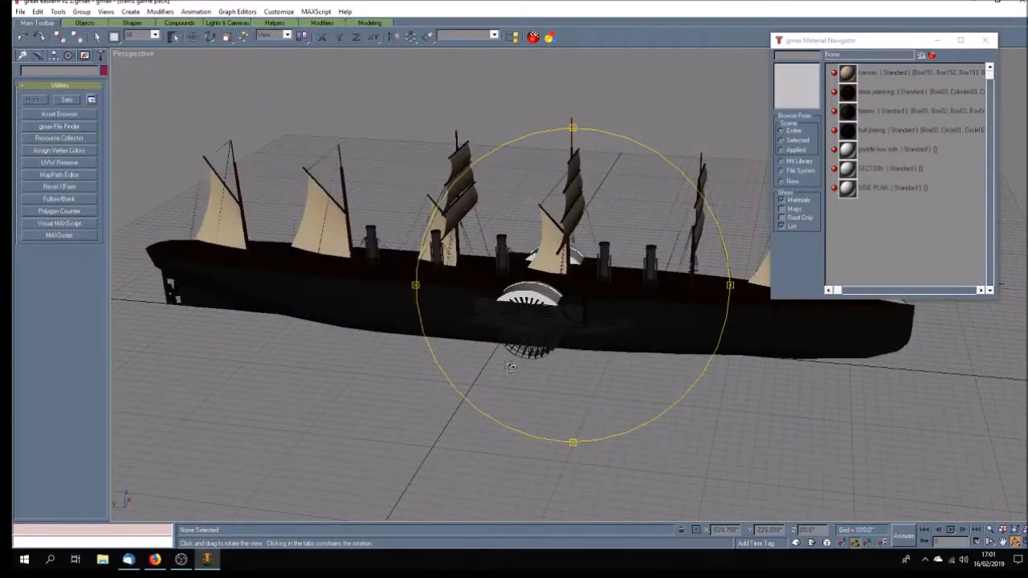
pyautogui.moveTo(511, 366); pyautogui.dragTo(556, 390)
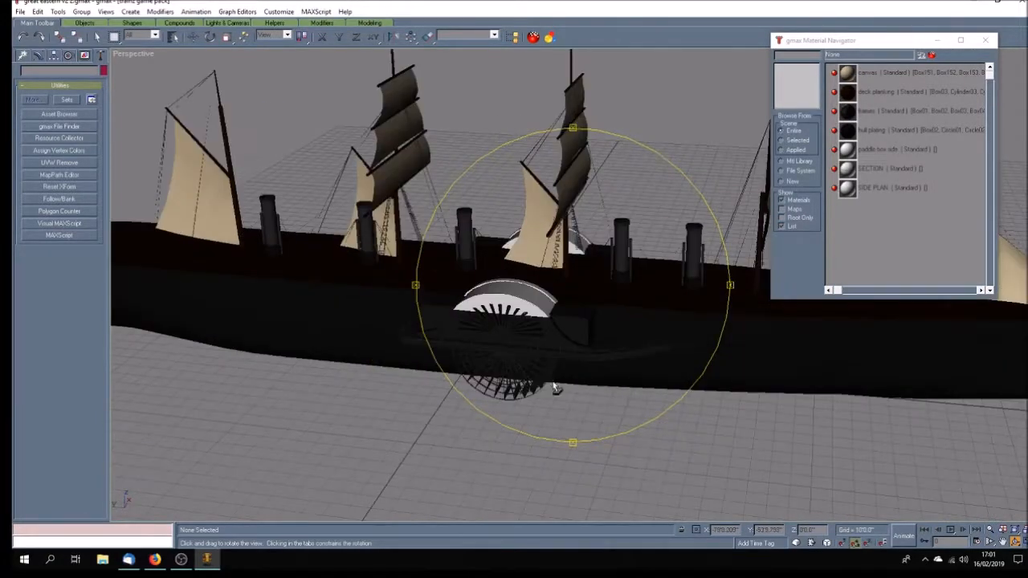
pyautogui.moveTo(554, 390); pyautogui.dragTo(515, 371)
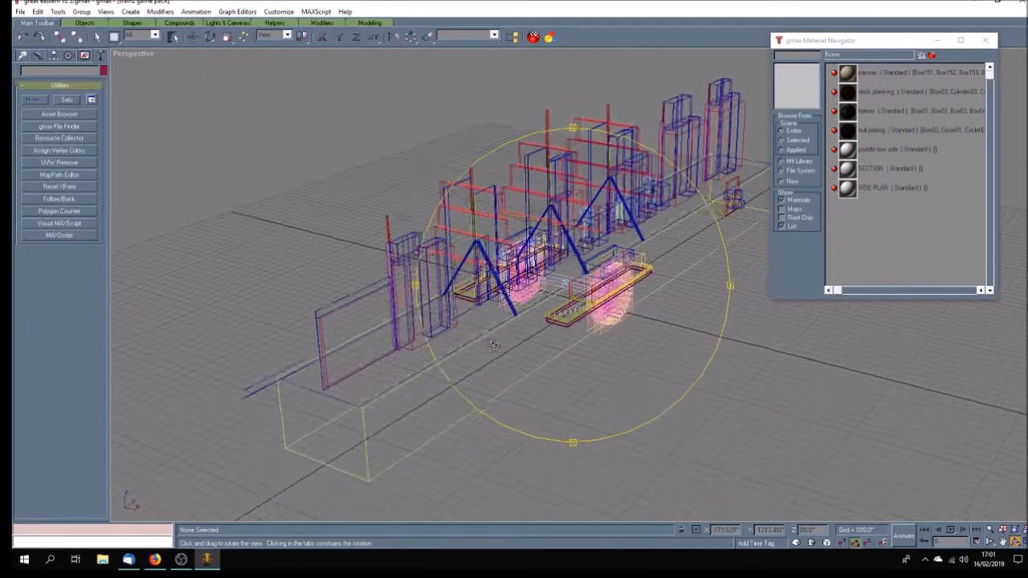
pyautogui.moveTo(495, 345); pyautogui.dragTo(501, 367)
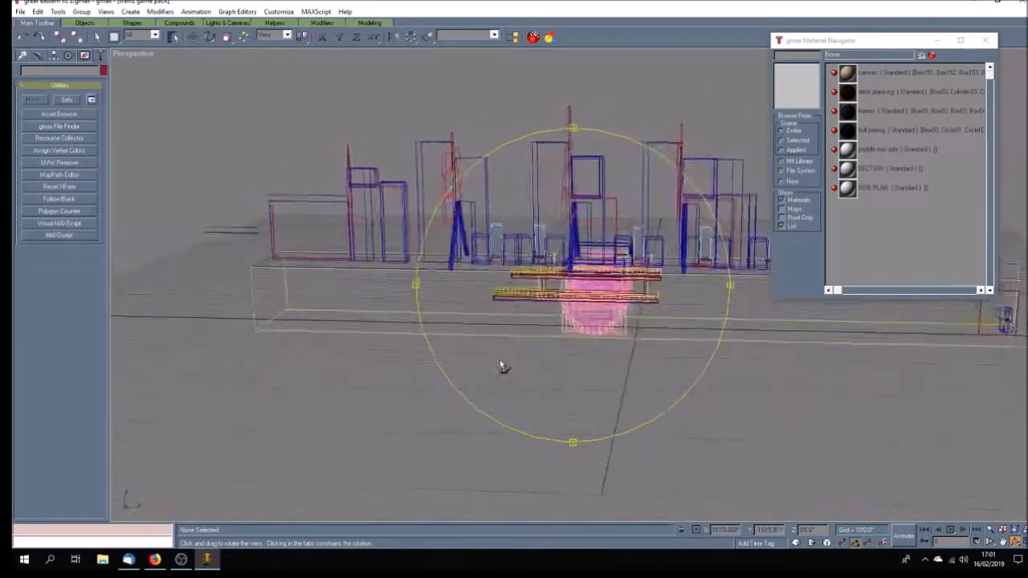
pyautogui.moveTo(501, 366); pyautogui.dragTo(575, 377)
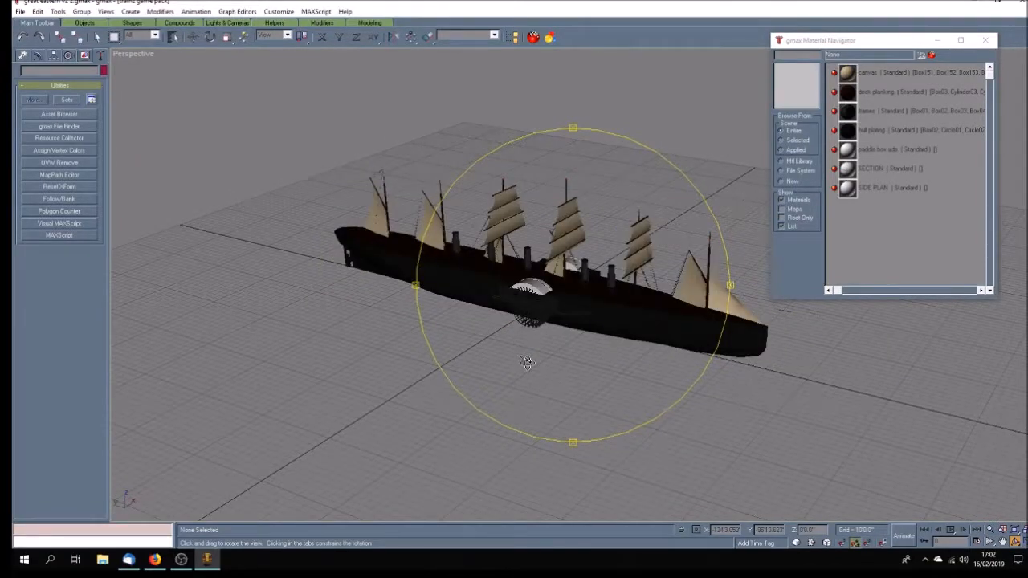
pyautogui.moveTo(527, 363); pyautogui.dragTo(534, 360)
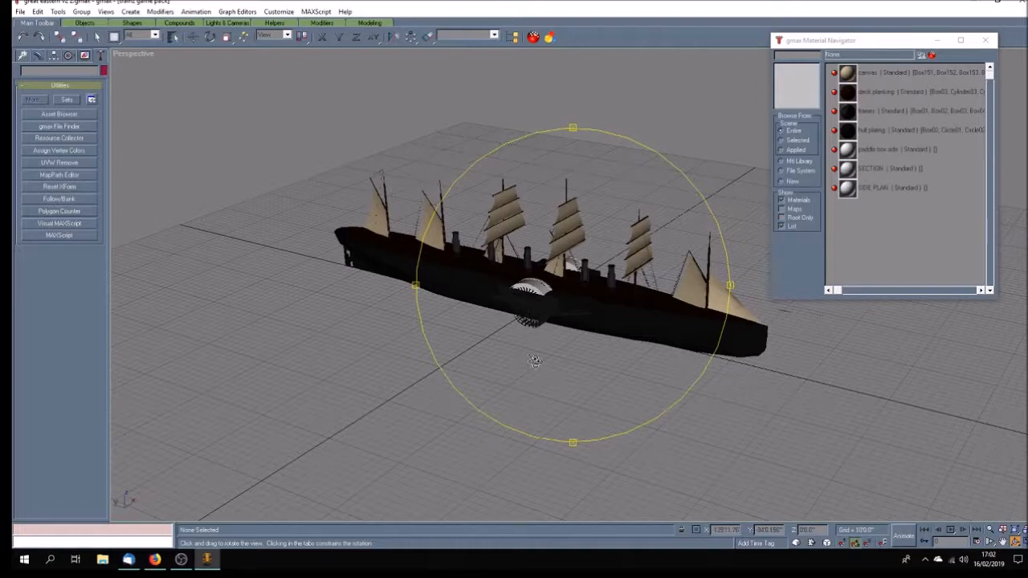
pyautogui.moveTo(534, 361); pyautogui.dragTo(528, 361)
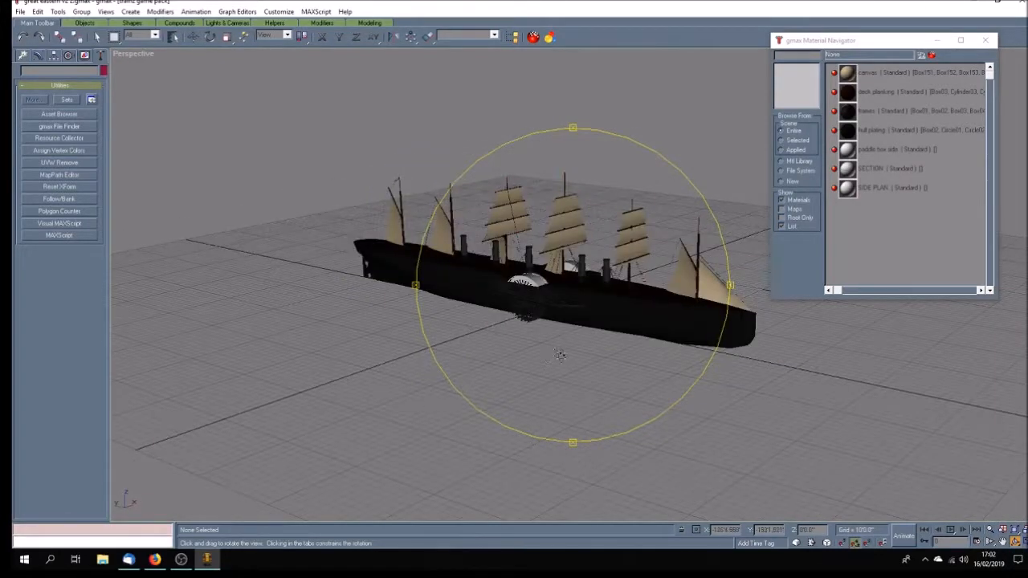
pyautogui.moveTo(558, 357); pyautogui.dragTo(630, 371)
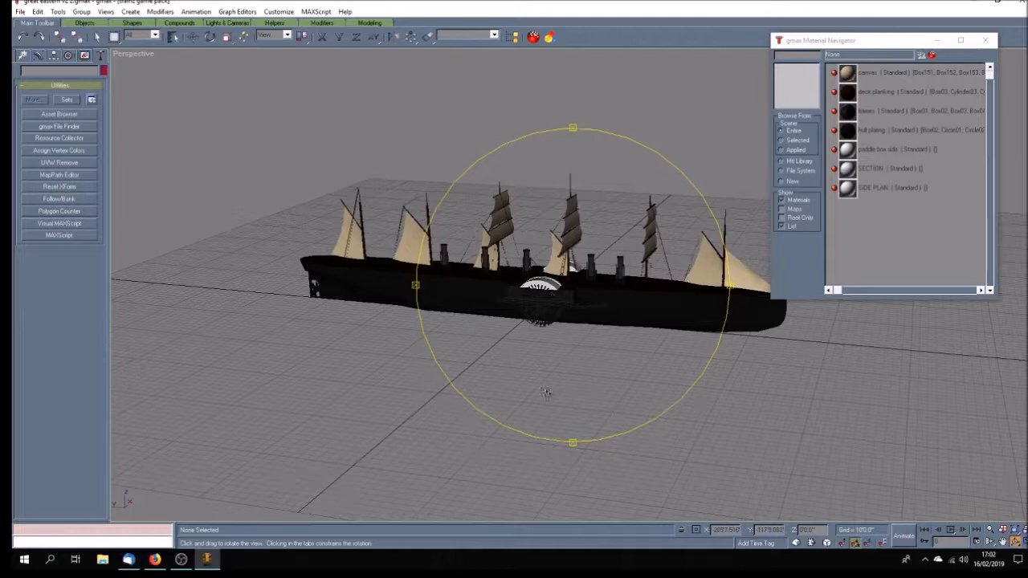
pyautogui.moveTo(546, 393); pyautogui.dragTo(515, 402)
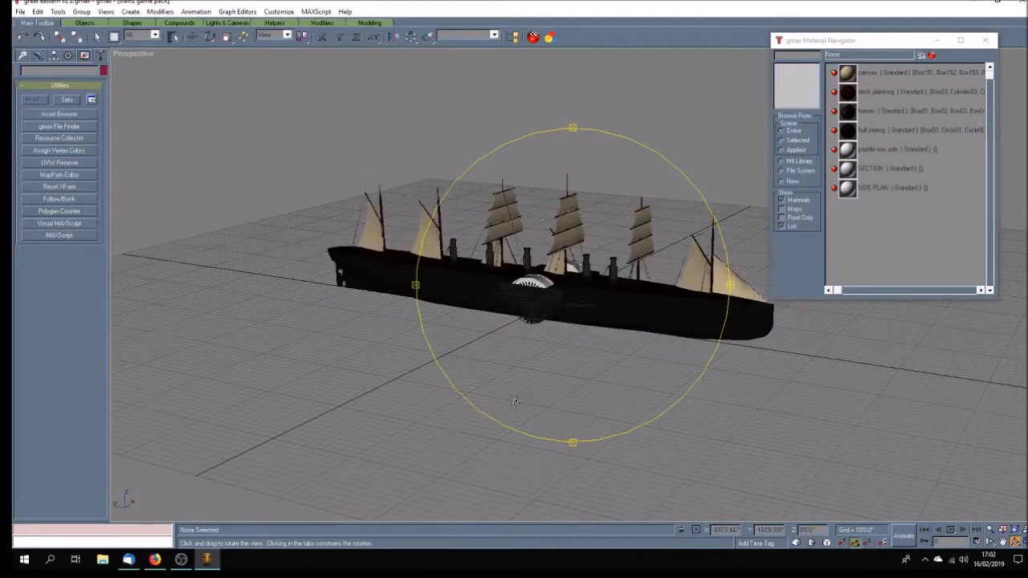
pyautogui.moveTo(514, 402); pyautogui.dragTo(598, 363)
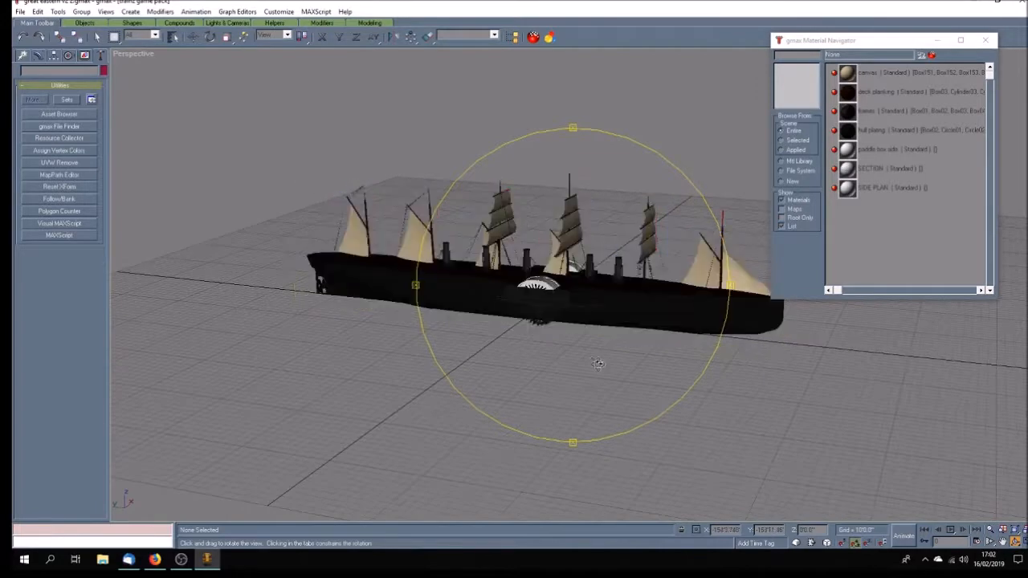
pyautogui.moveTo(598, 363); pyautogui.dragTo(568, 402)
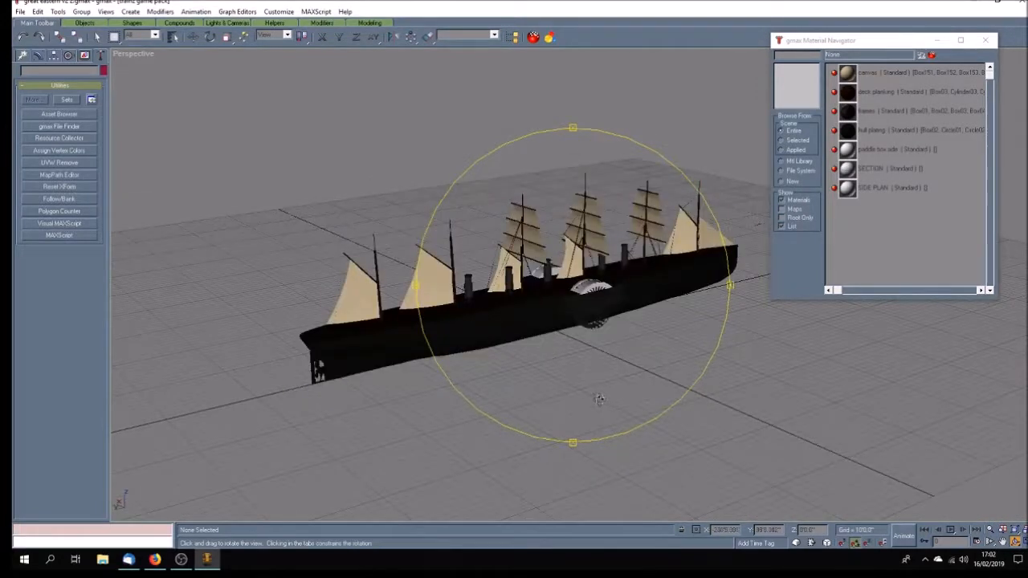
pyautogui.moveTo(597, 399); pyautogui.dragTo(594, 387)
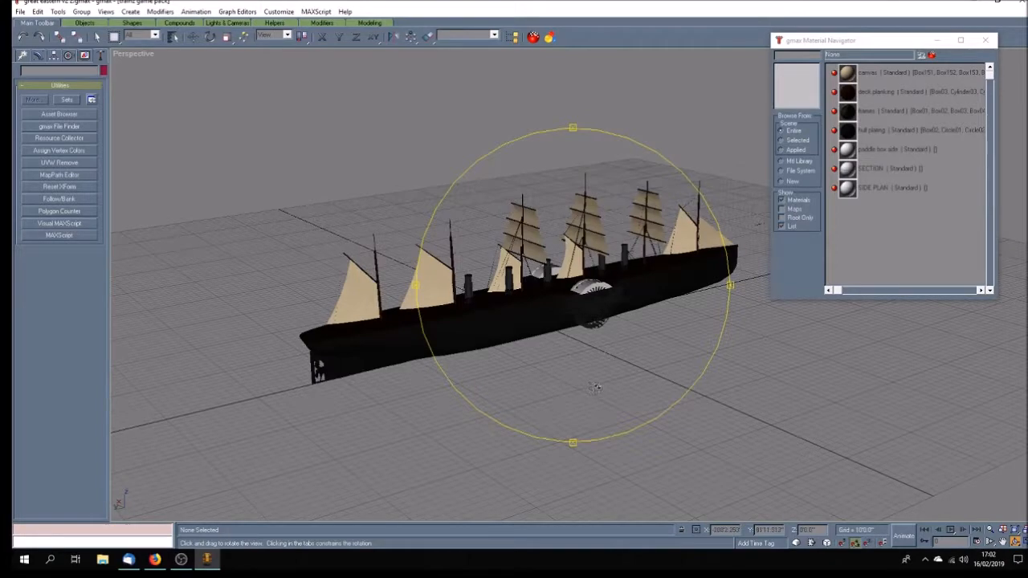
pyautogui.moveTo(594, 387); pyautogui.dragTo(553, 387)
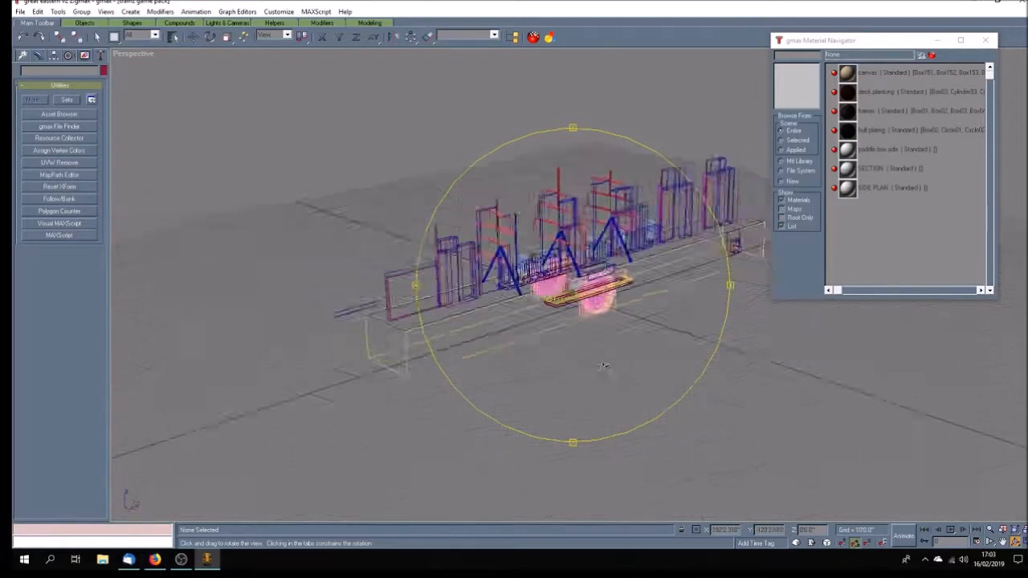
pyautogui.moveTo(602, 366); pyautogui.dragTo(667, 355)
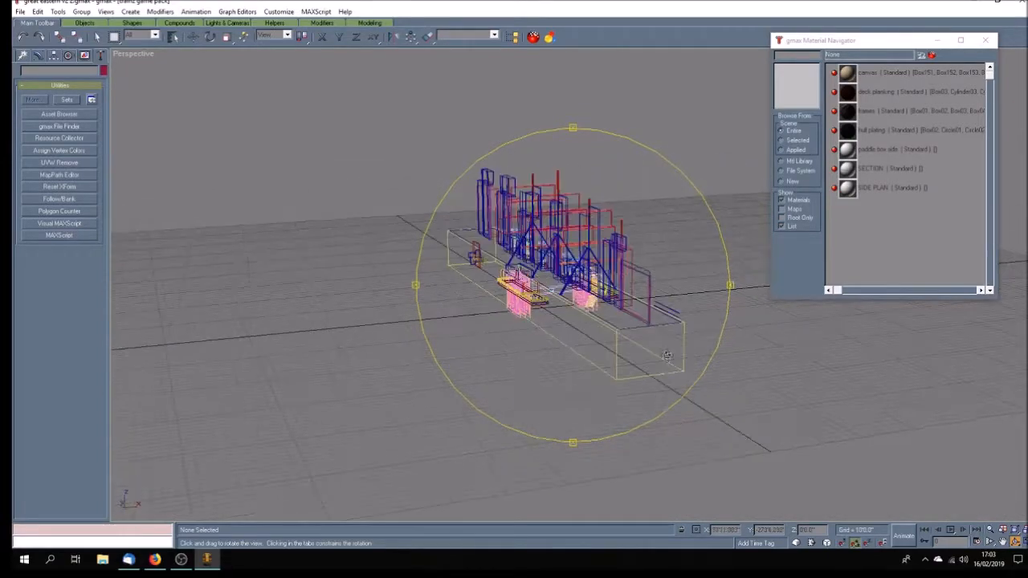
pyautogui.moveTo(666, 355); pyautogui.dragTo(591, 375)
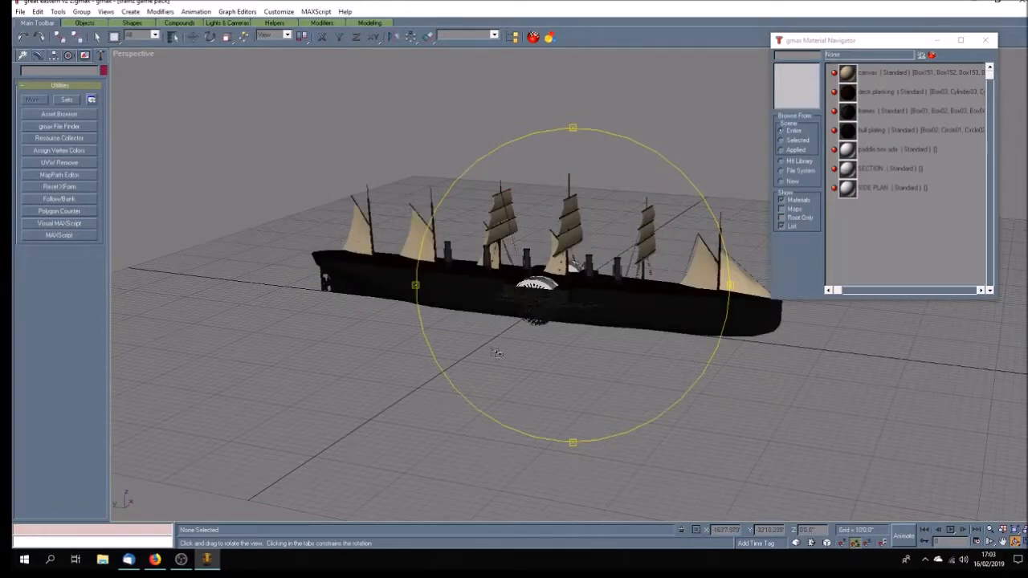
pyautogui.moveTo(498, 353); pyautogui.dragTo(456, 327)
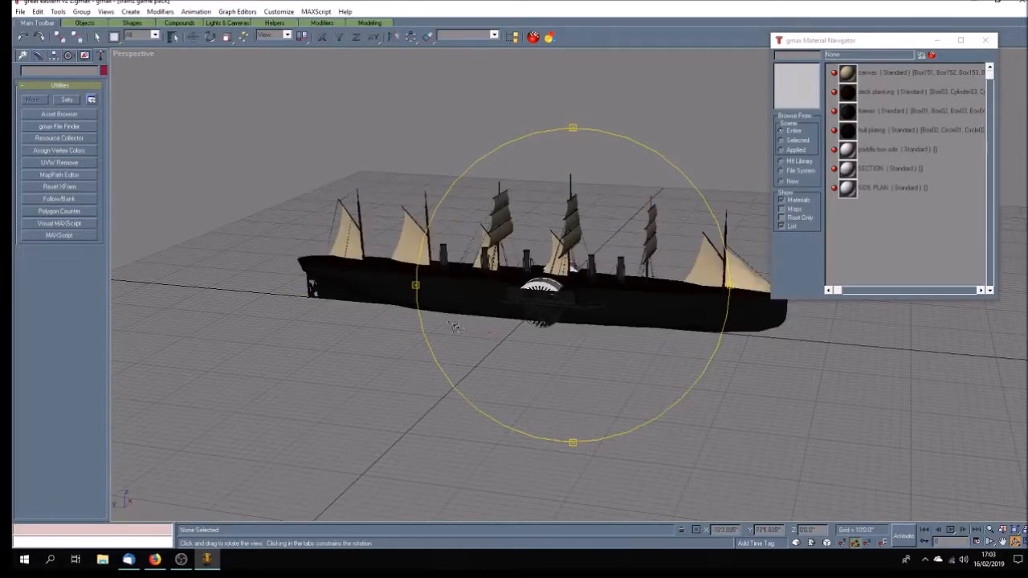
pyautogui.moveTo(453, 327); pyautogui.dragTo(658, 390)
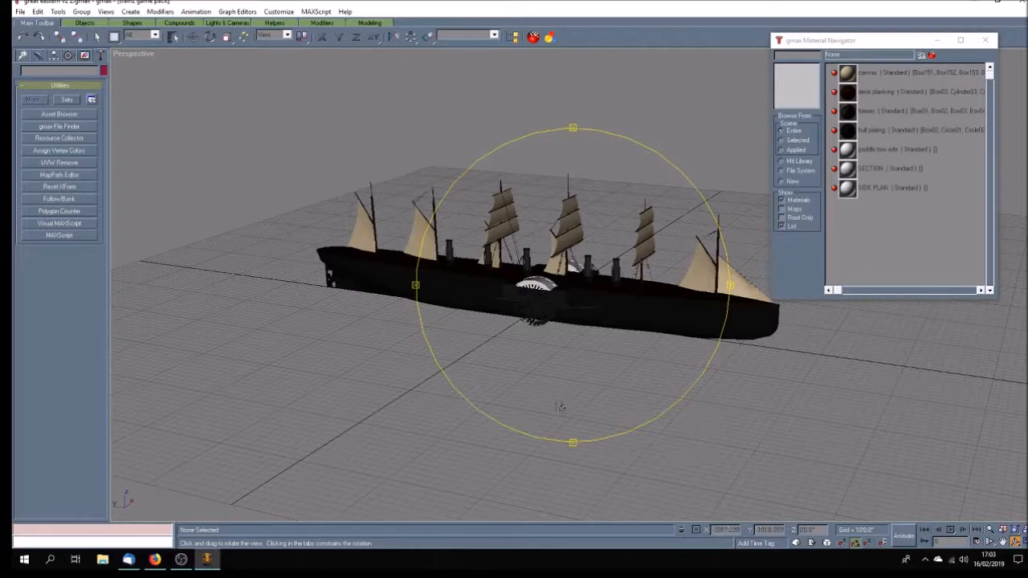
pyautogui.moveTo(561, 408); pyautogui.dragTo(538, 367)
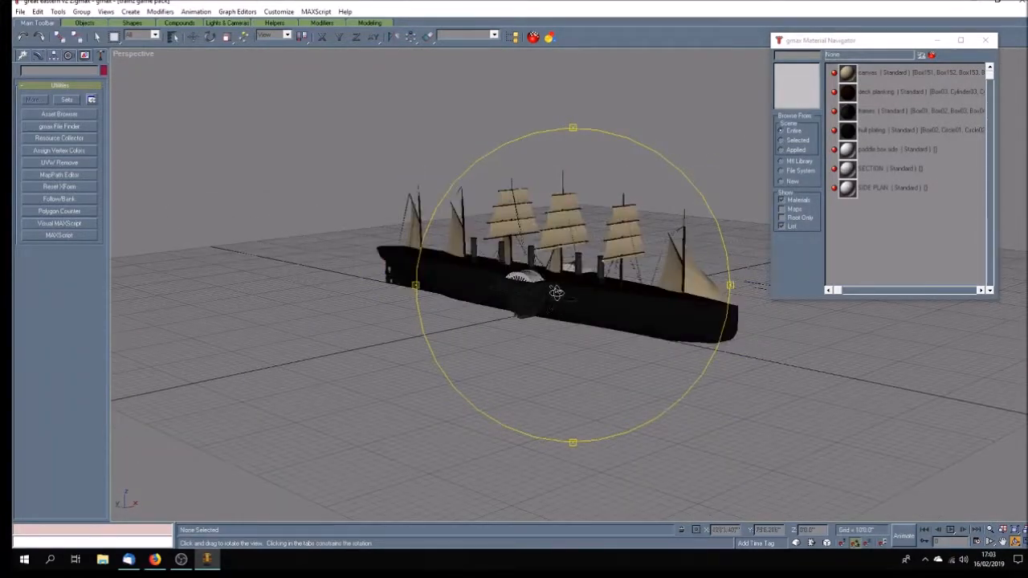
pyautogui.moveTo(556, 293); pyautogui.dragTo(560, 300)
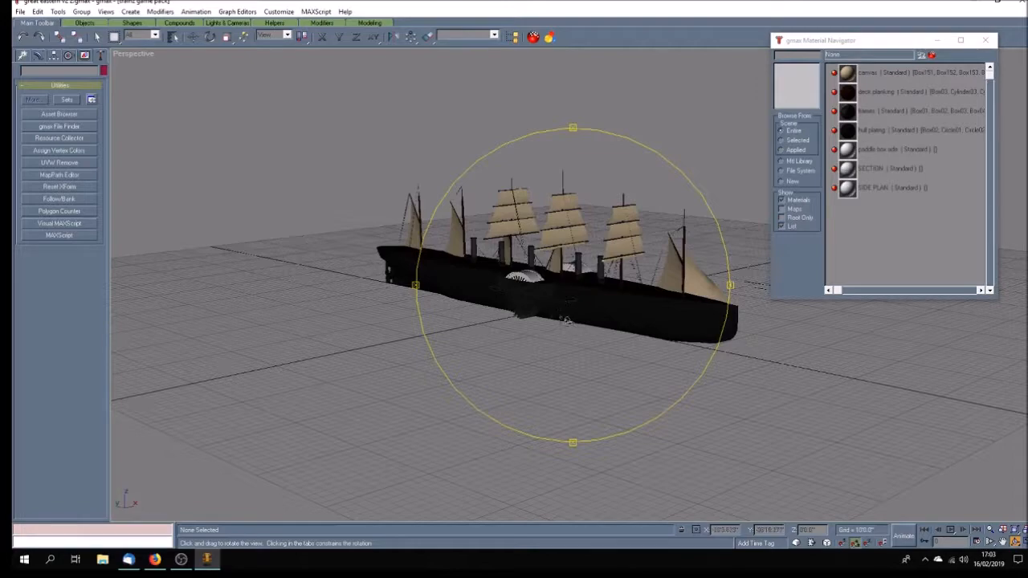
pyautogui.moveTo(562, 321); pyautogui.dragTo(586, 325)
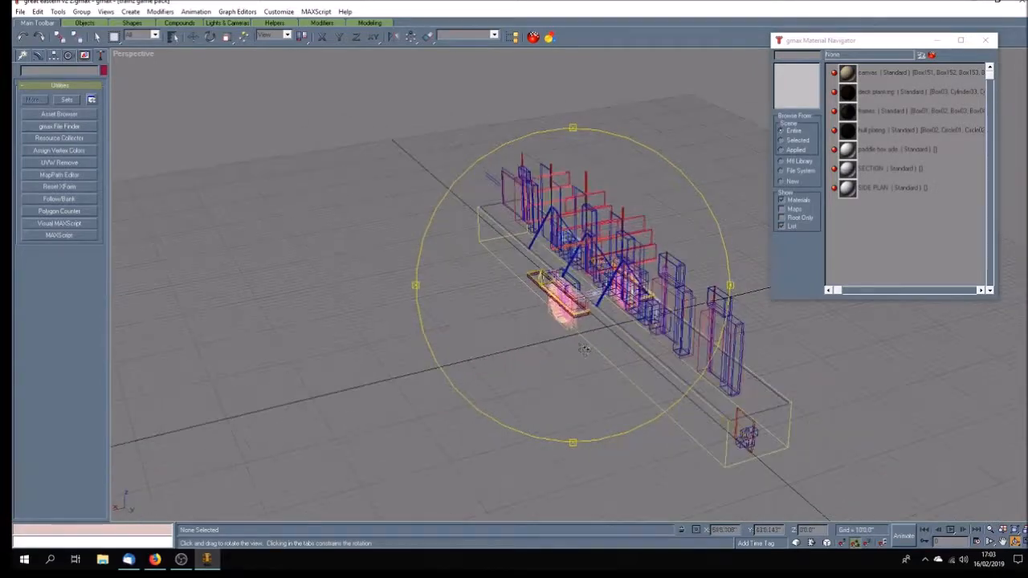
pyautogui.moveTo(585, 350); pyautogui.dragTo(620, 343)
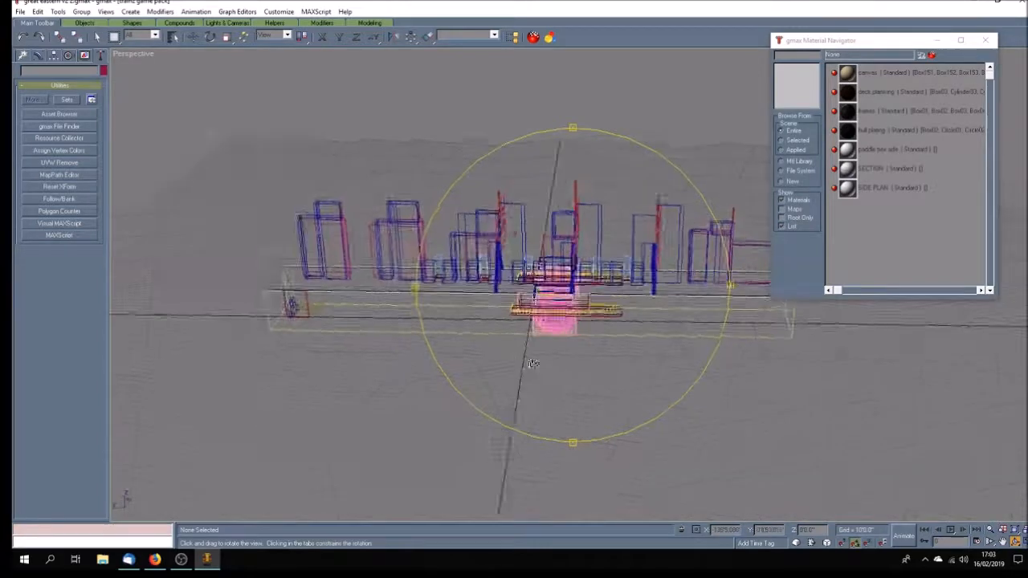
pyautogui.moveTo(534, 362); pyautogui.dragTo(623, 352)
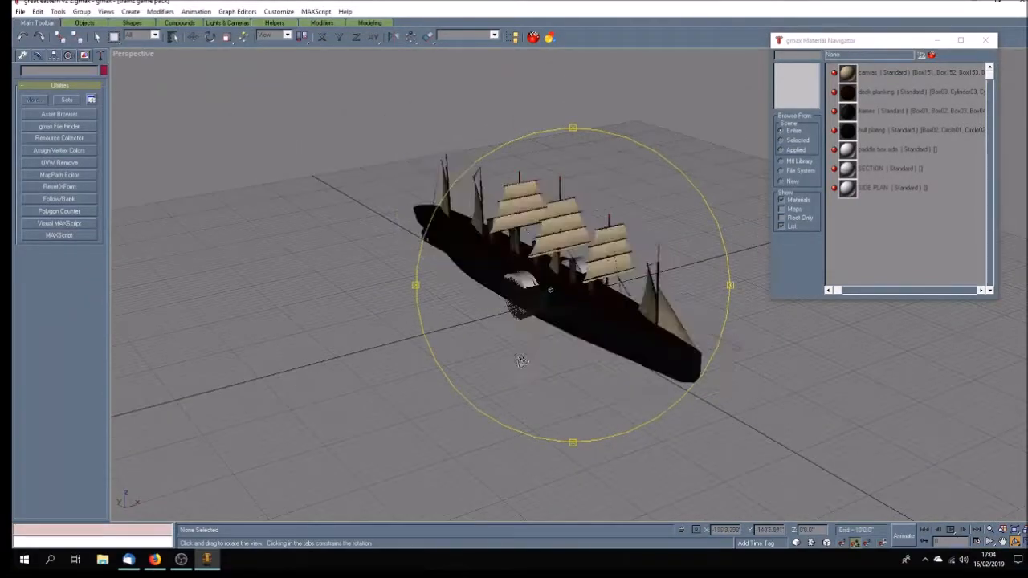
pyautogui.moveTo(520, 360); pyautogui.dragTo(581, 368)
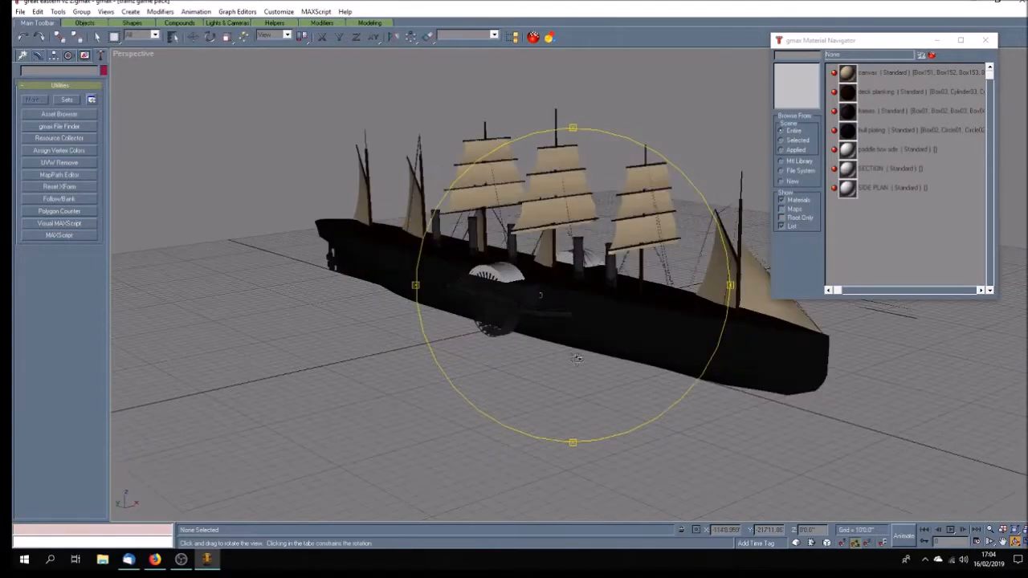
pyautogui.moveTo(578, 356); pyautogui.dragTo(597, 363)
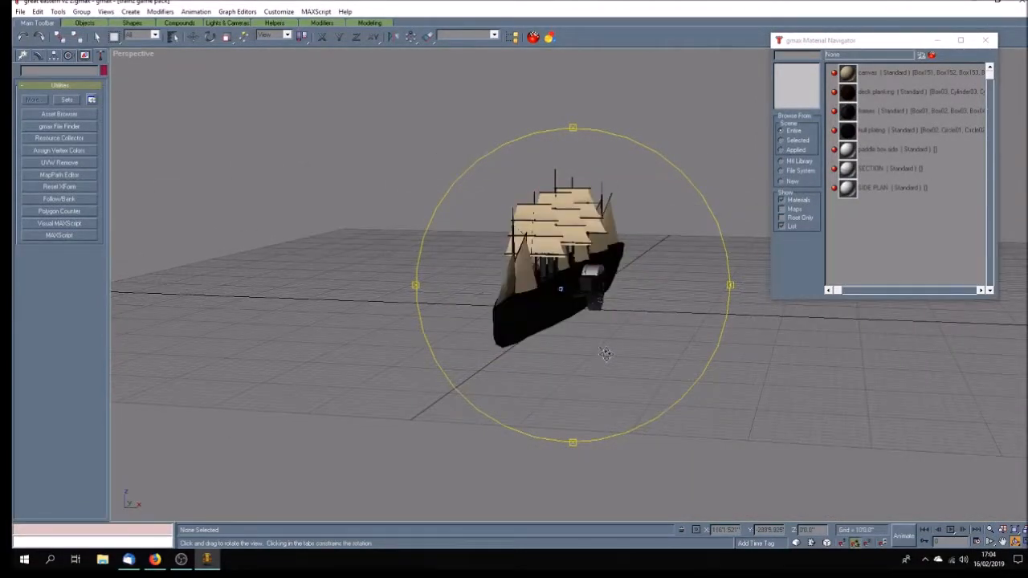
pyautogui.moveTo(604, 355); pyautogui.dragTo(591, 358)
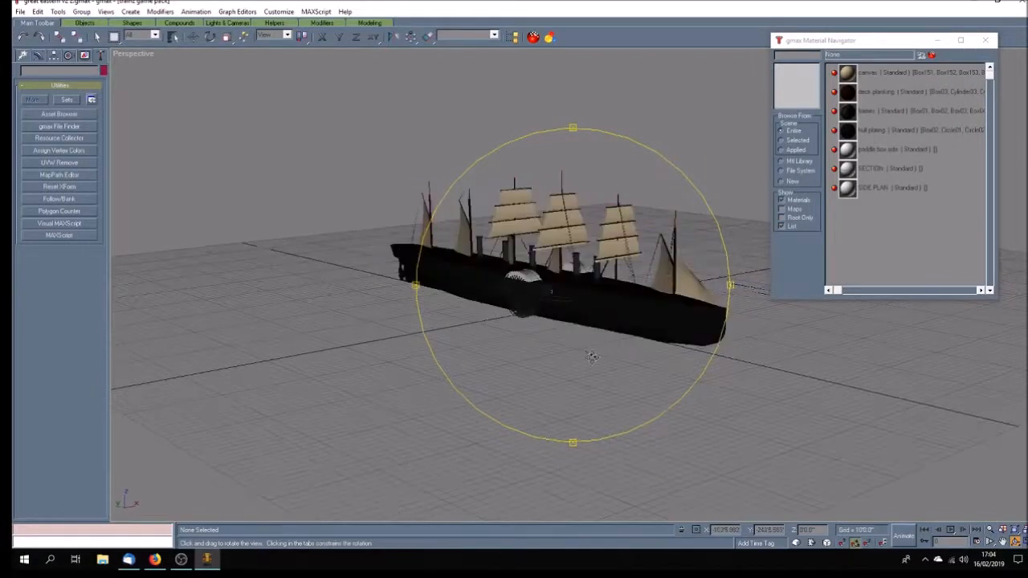
pyautogui.moveTo(591, 357); pyautogui.dragTo(549, 369)
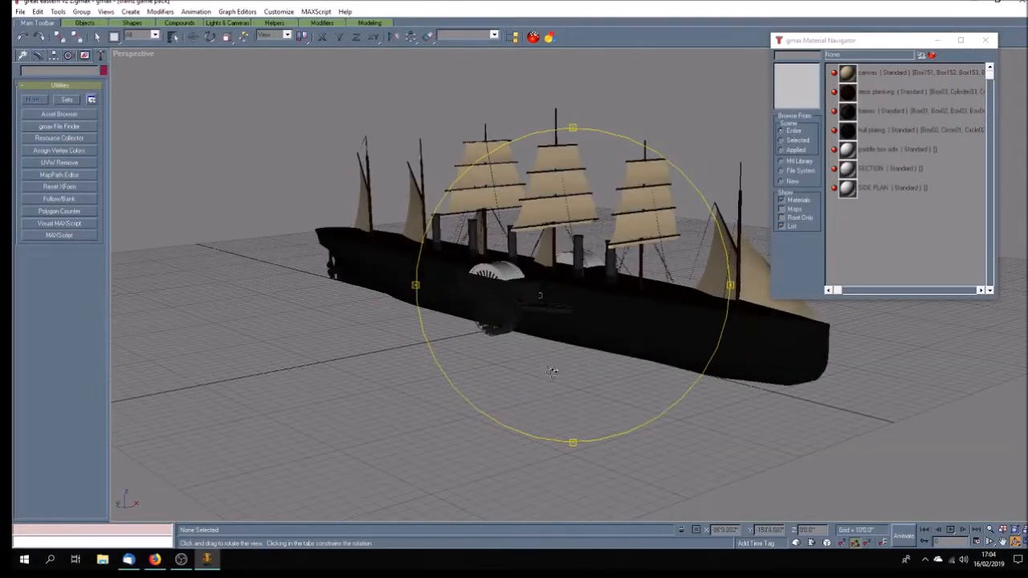
pyautogui.moveTo(552, 369); pyautogui.dragTo(562, 373)
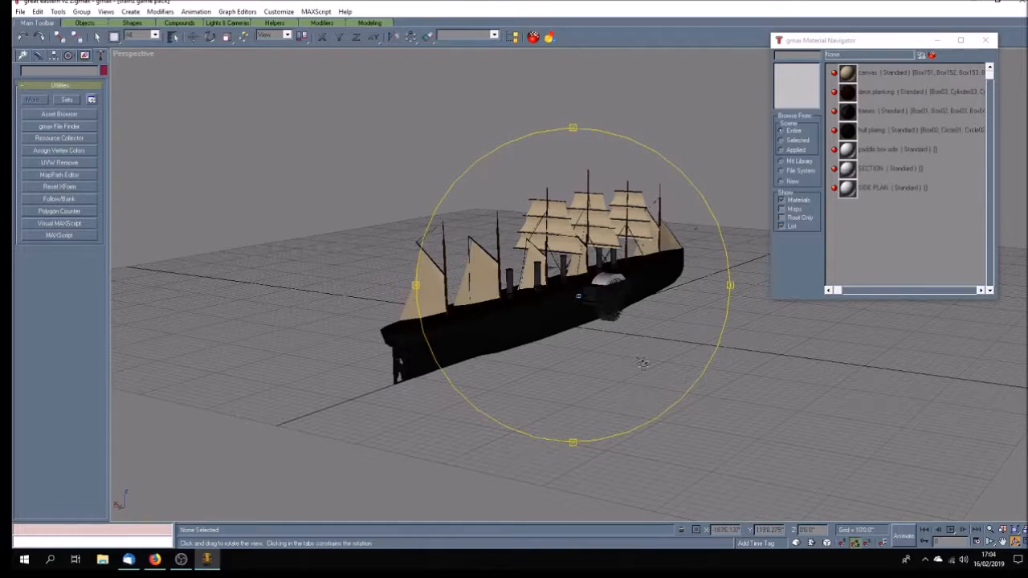
pyautogui.moveTo(643, 363); pyautogui.dragTo(553, 379)
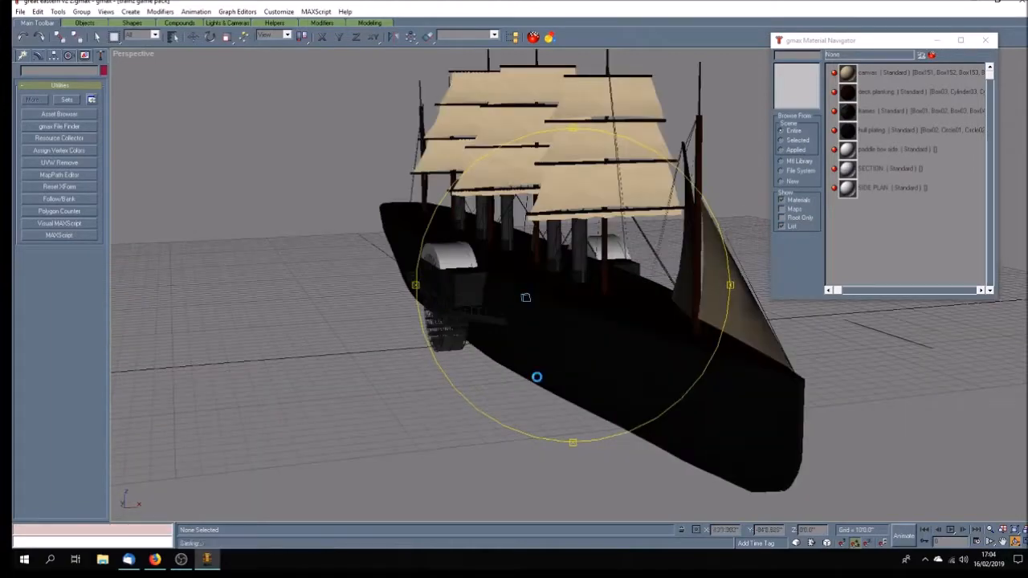
pyautogui.moveTo(536, 378); pyautogui.dragTo(543, 381)
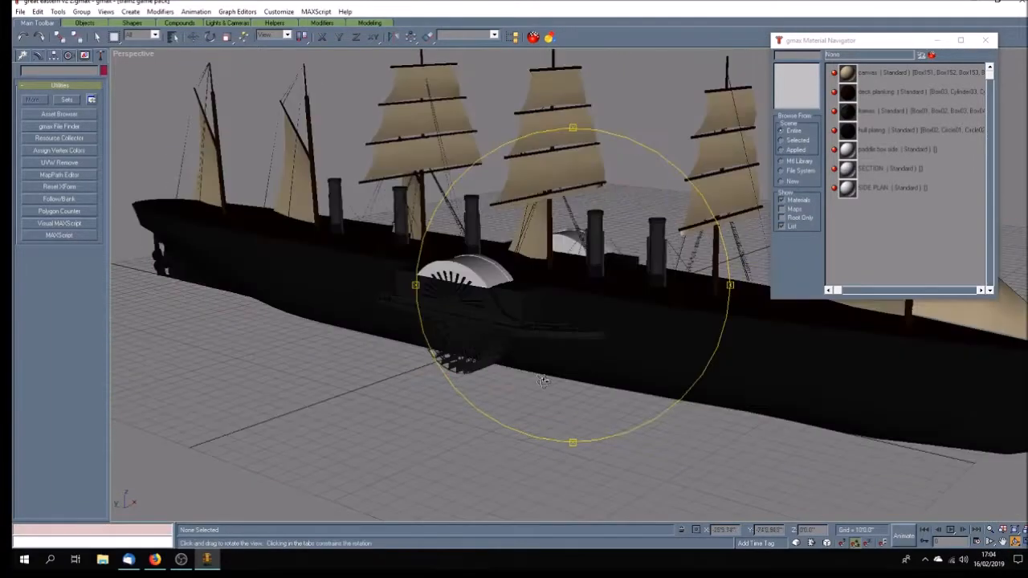
pyautogui.moveTo(543, 383); pyautogui.dragTo(546, 371)
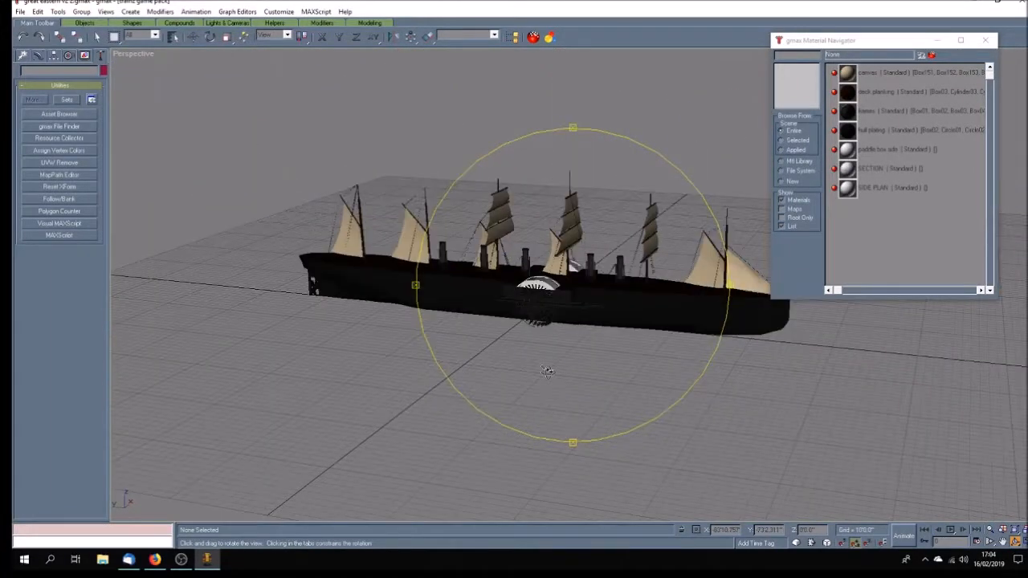
pyautogui.moveTo(546, 371); pyautogui.dragTo(562, 372)
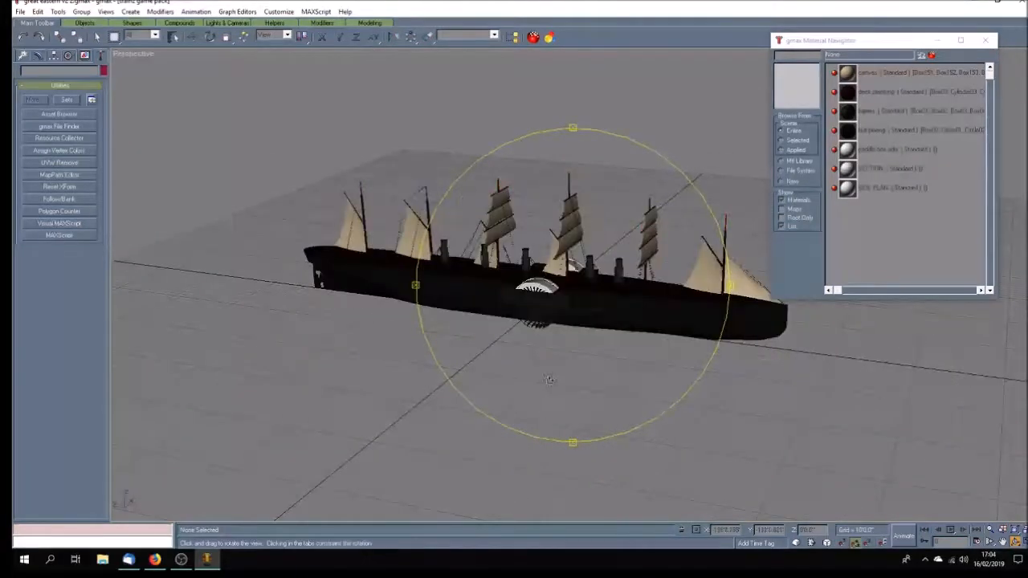
# Orbit the wireframe ship from side, bow and three-quarter views, ending level broadside
pyautogui.moveTo(549, 379); pyautogui.dragTo(523, 368)
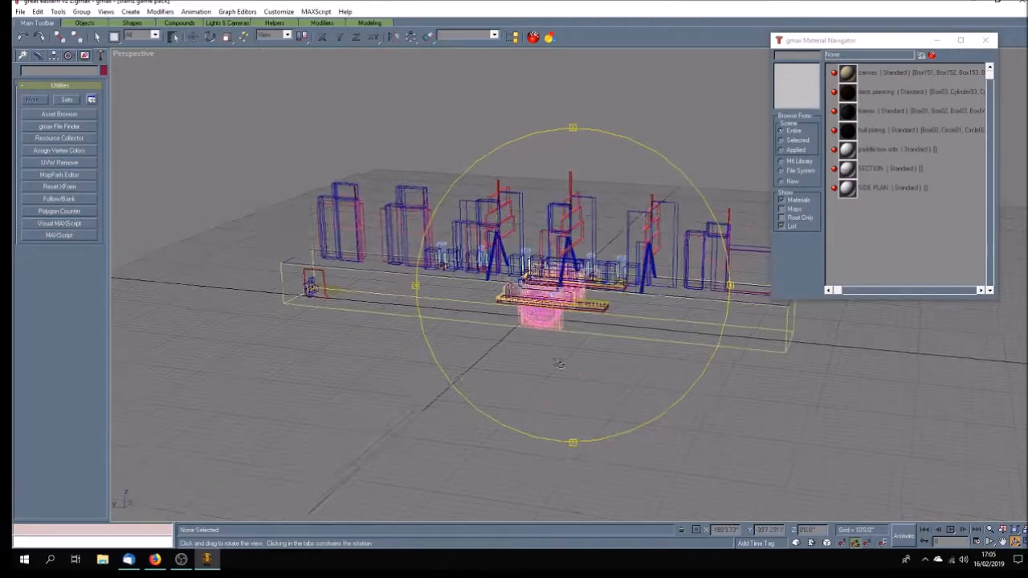
pyautogui.moveTo(559, 363); pyautogui.dragTo(582, 369)
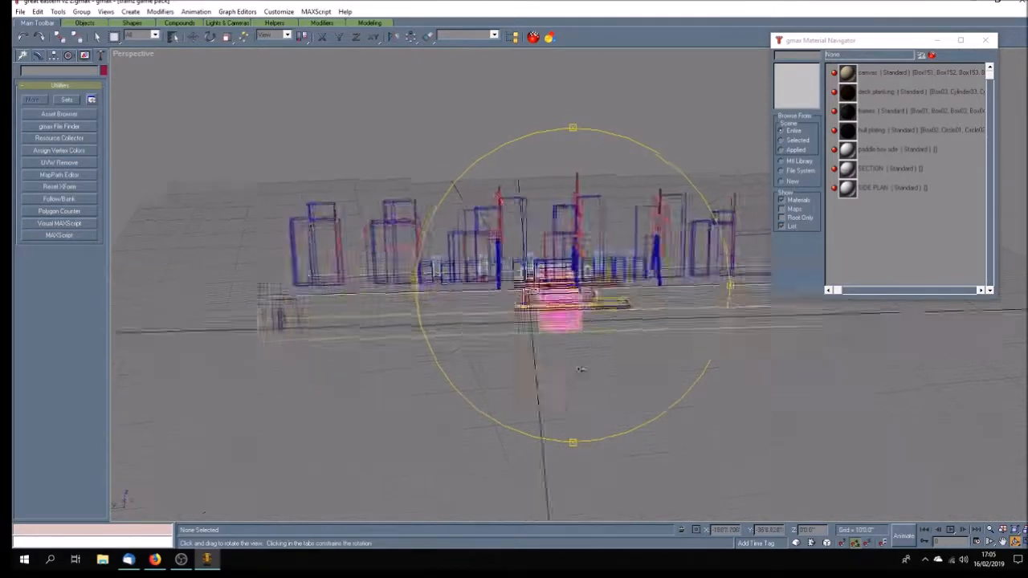
pyautogui.moveTo(581, 369); pyautogui.dragTo(537, 367)
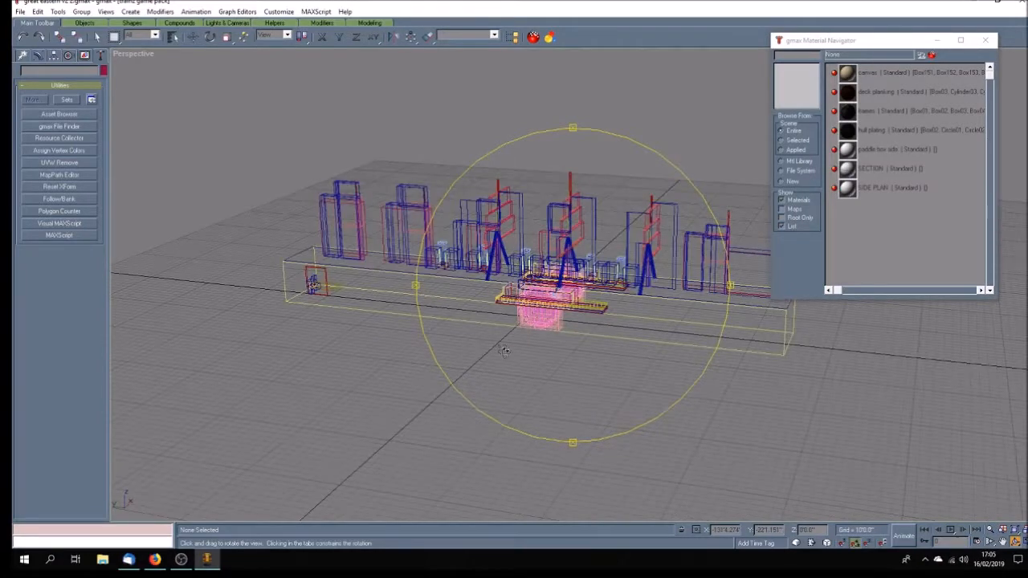
pyautogui.moveTo(505, 351); pyautogui.dragTo(534, 347)
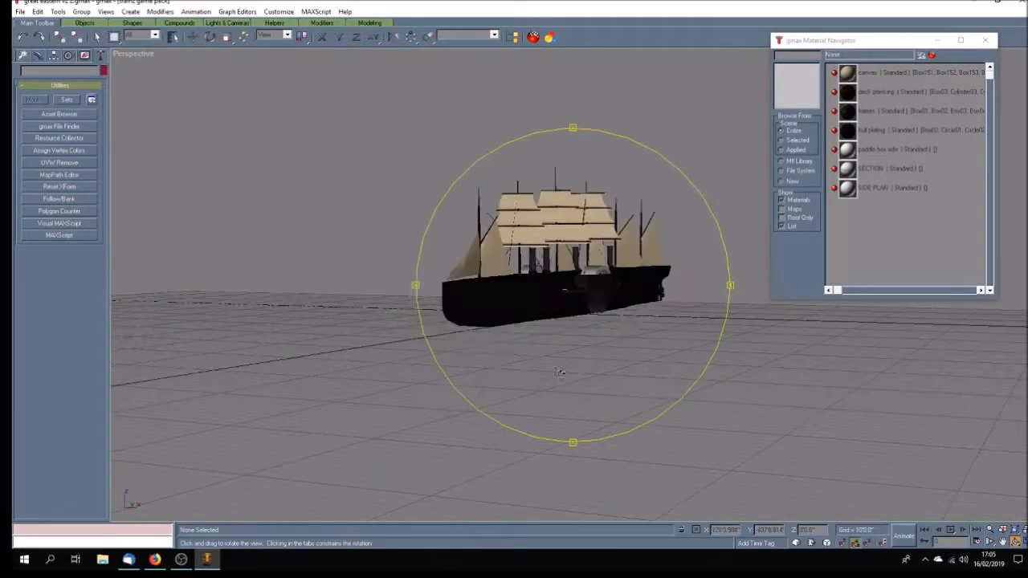
pyautogui.moveTo(559, 369); pyautogui.dragTo(533, 379)
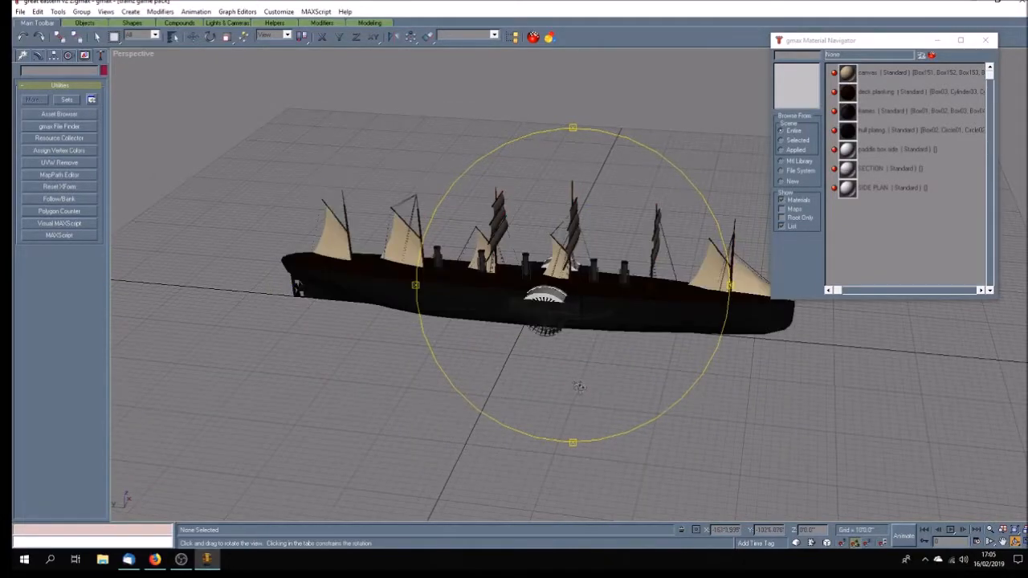
pyautogui.moveTo(578, 386); pyautogui.dragTo(570, 385)
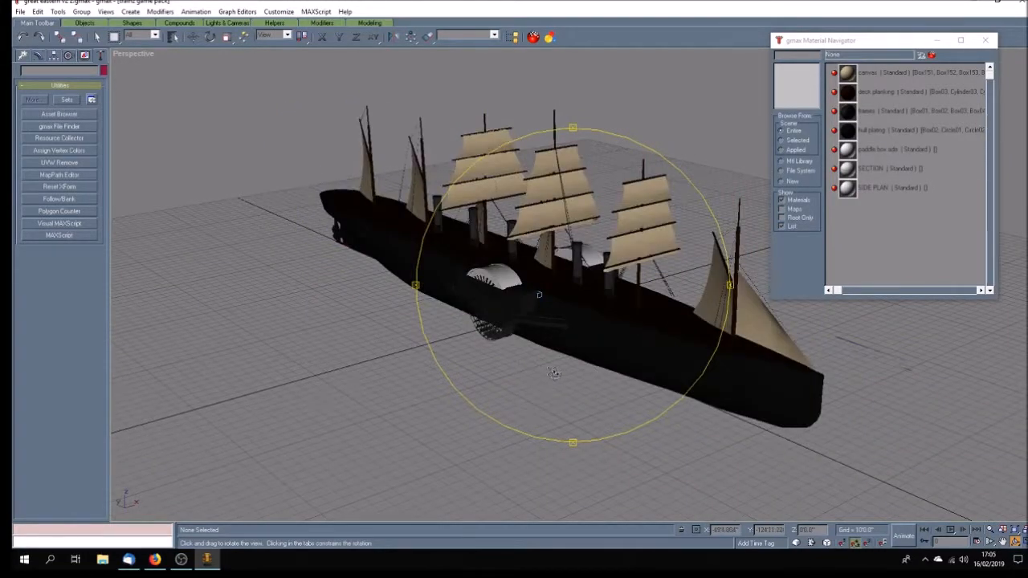
pyautogui.moveTo(554, 373); pyautogui.dragTo(580, 372)
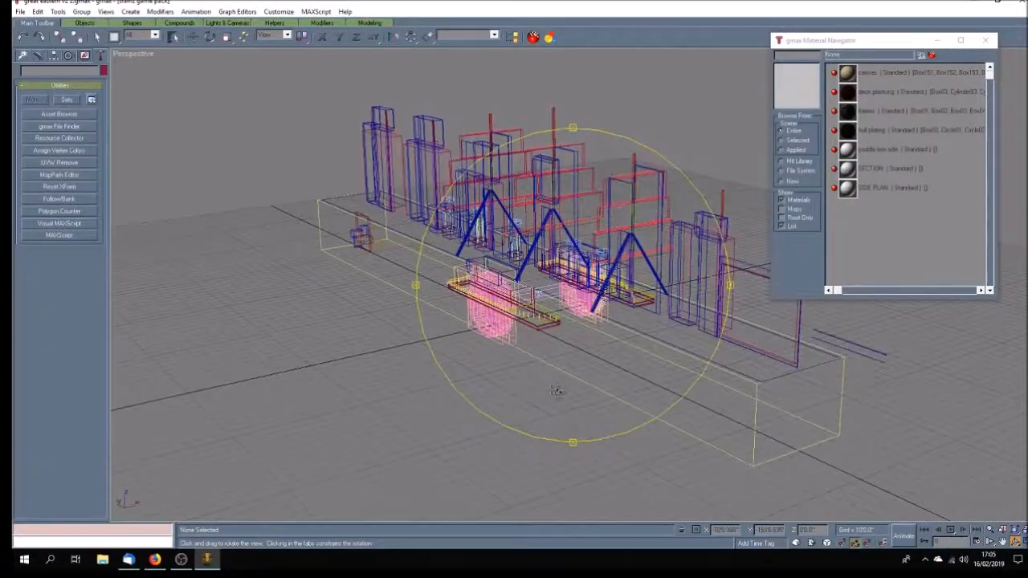
pyautogui.moveTo(554, 391); pyautogui.dragTo(549, 384)
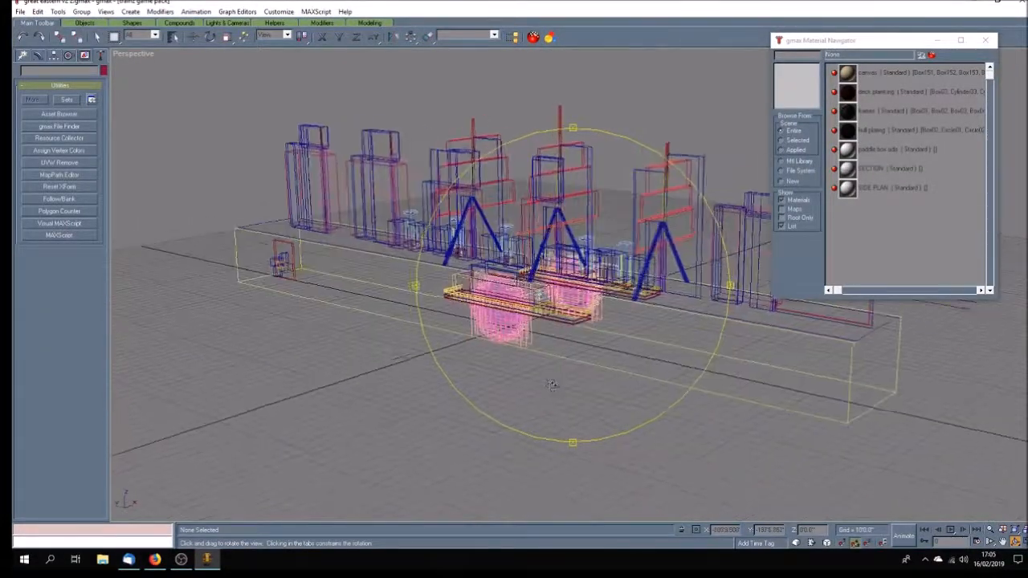